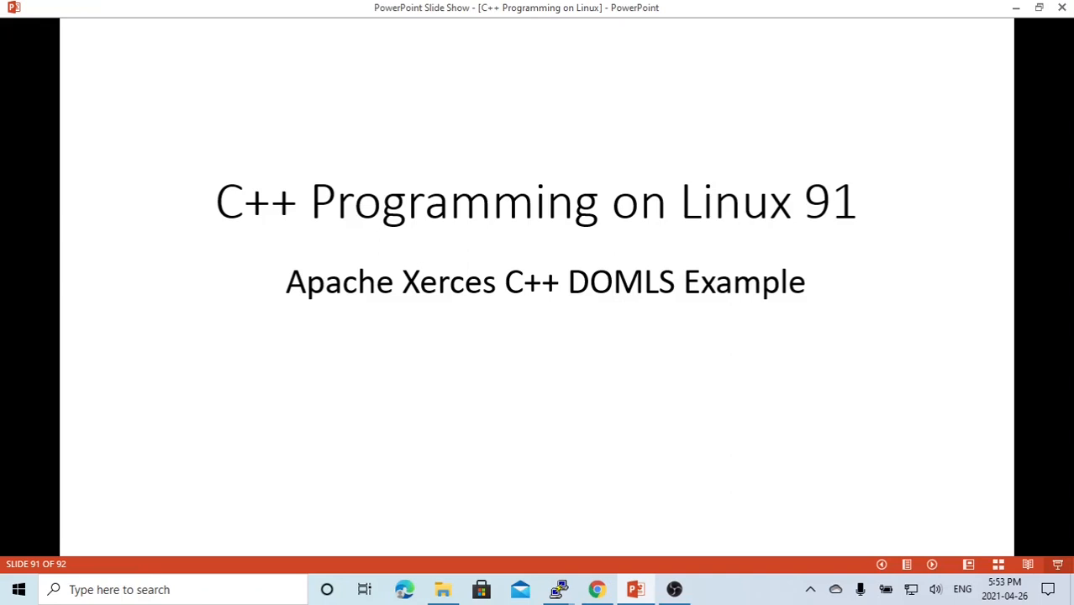
mouse_move(639, 293)
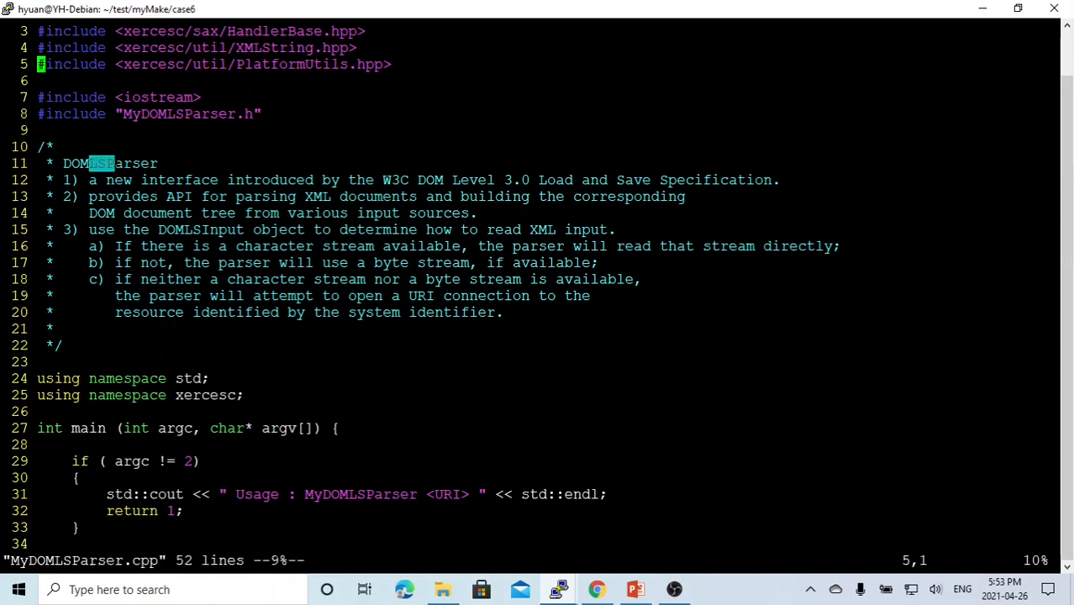
Review main in MyDOMLSParser.cpp, noting the URI-connection phrase, then move to MyDOMLSParser.h's func_doms_parse
double_click(126, 163)
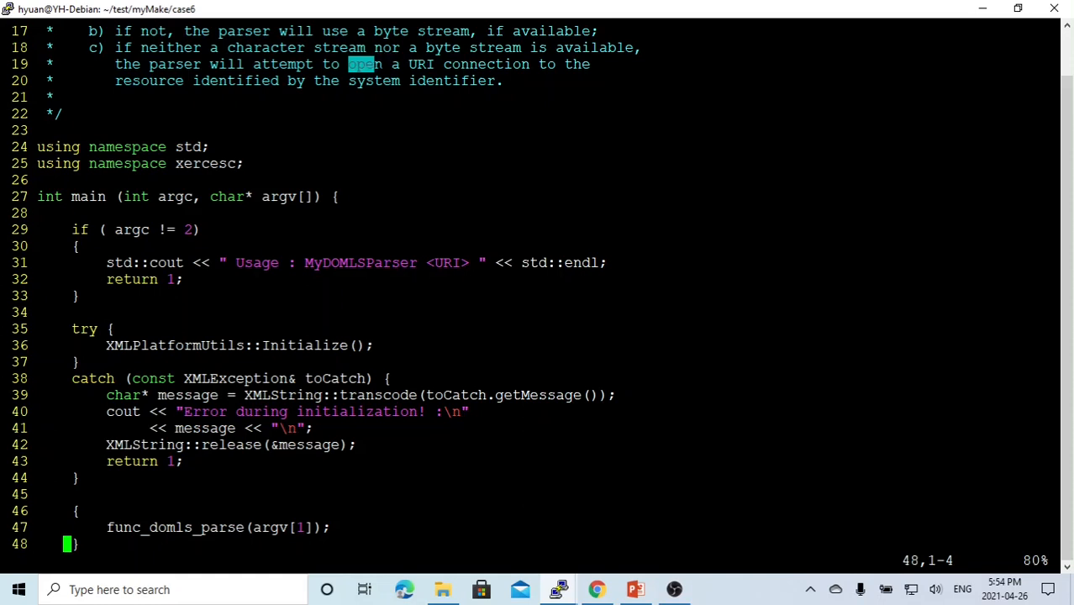
drag(362, 64, 538, 64)
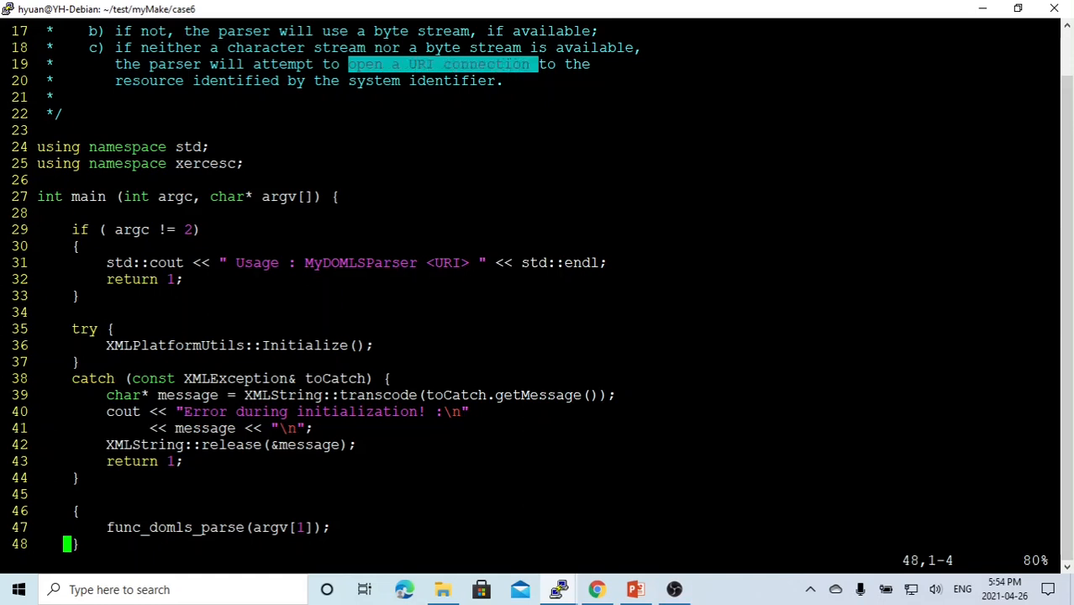
scroll(down, 3)
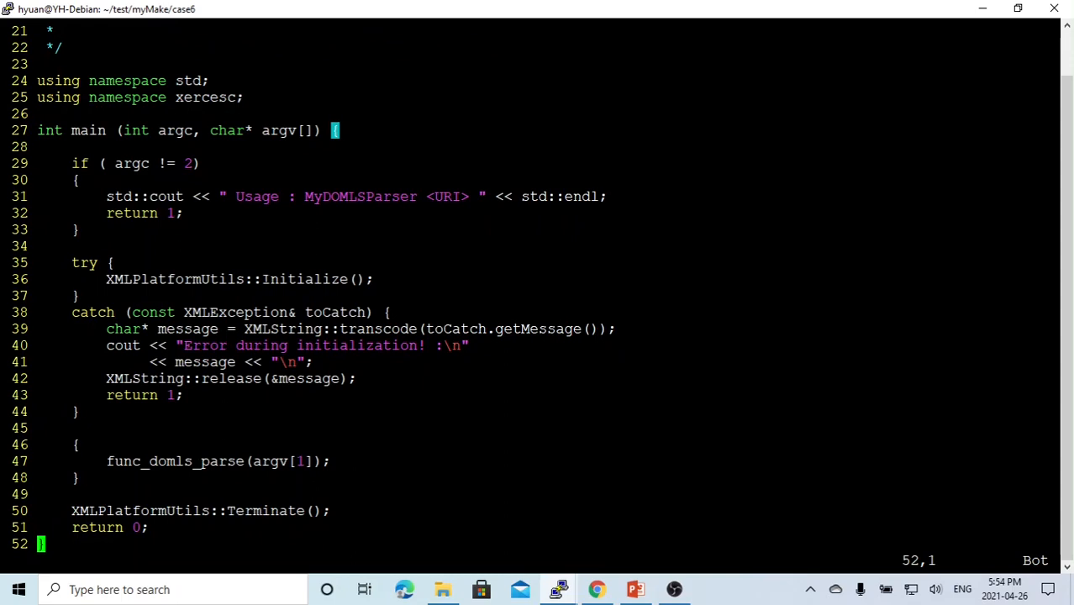
double_click(306, 279)
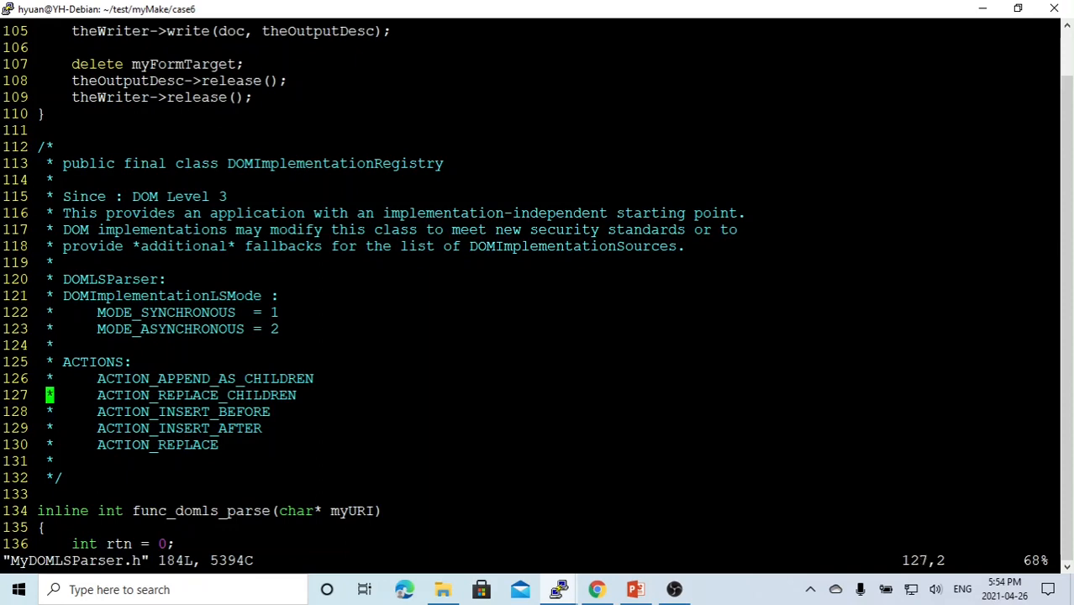
scroll(down, 3)
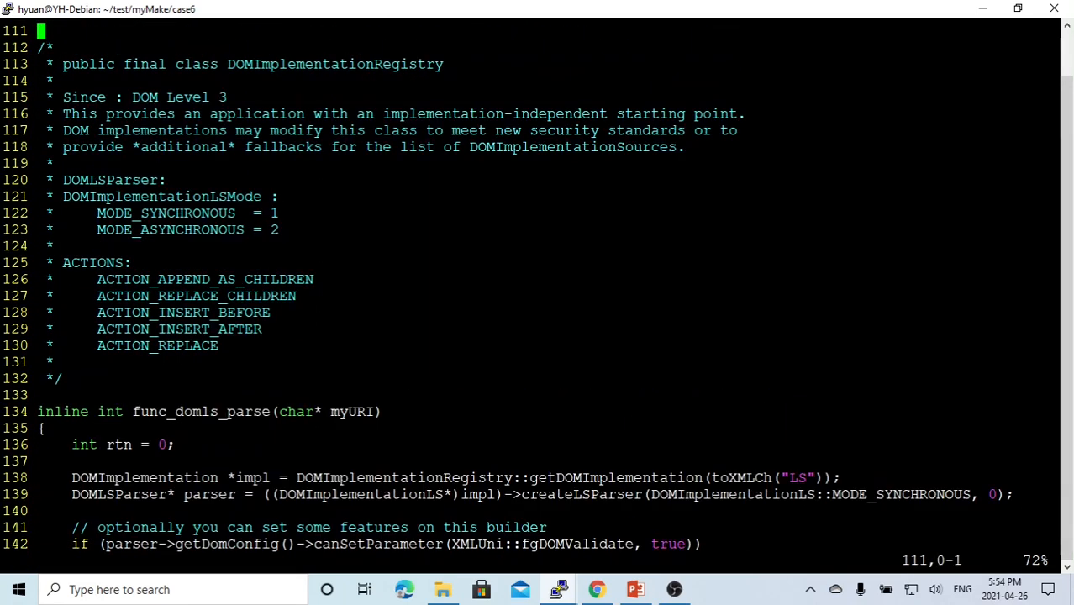
double_click(334, 63)
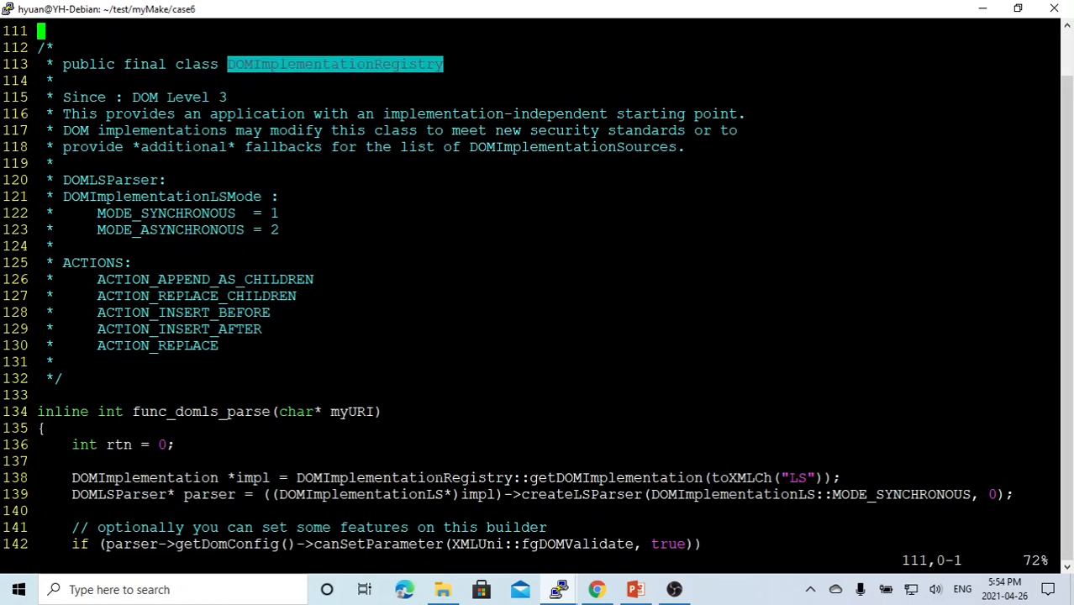
double_click(252, 477)
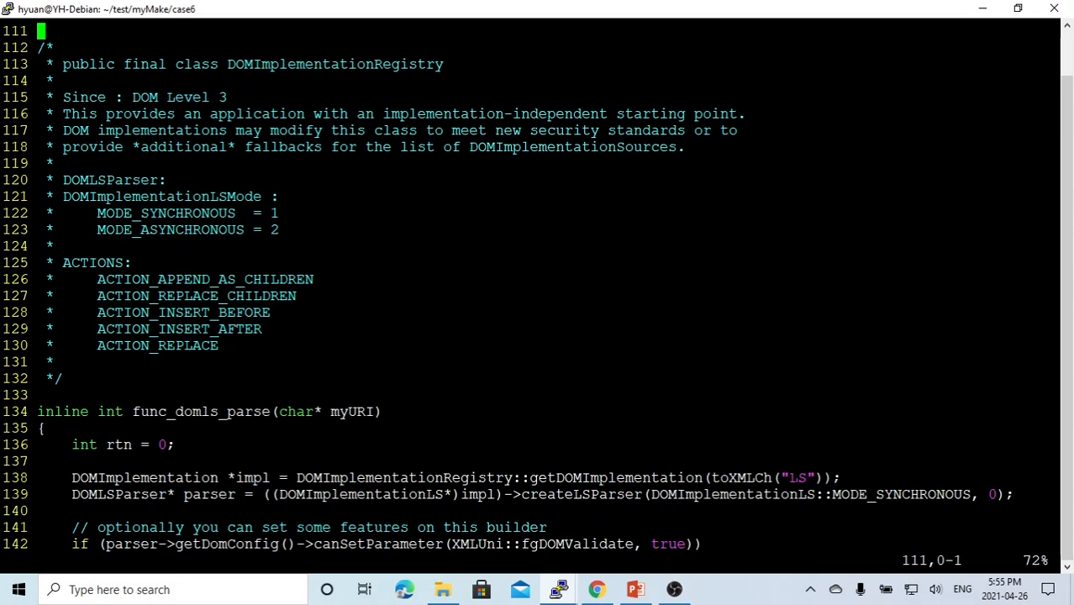
double_click(615, 477)
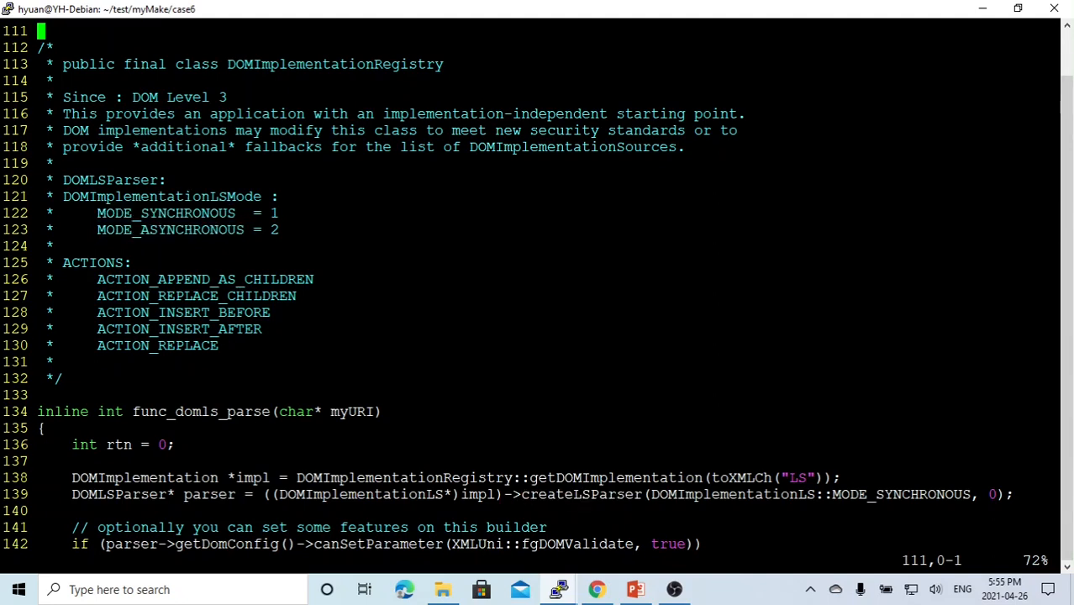
double_click(161, 195)
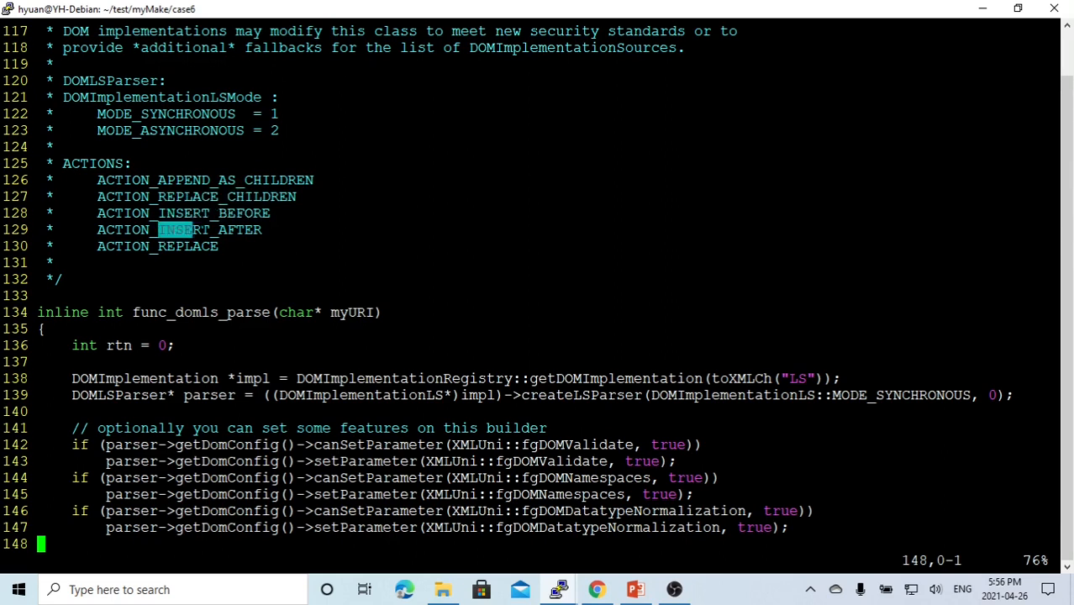
double_click(192, 245)
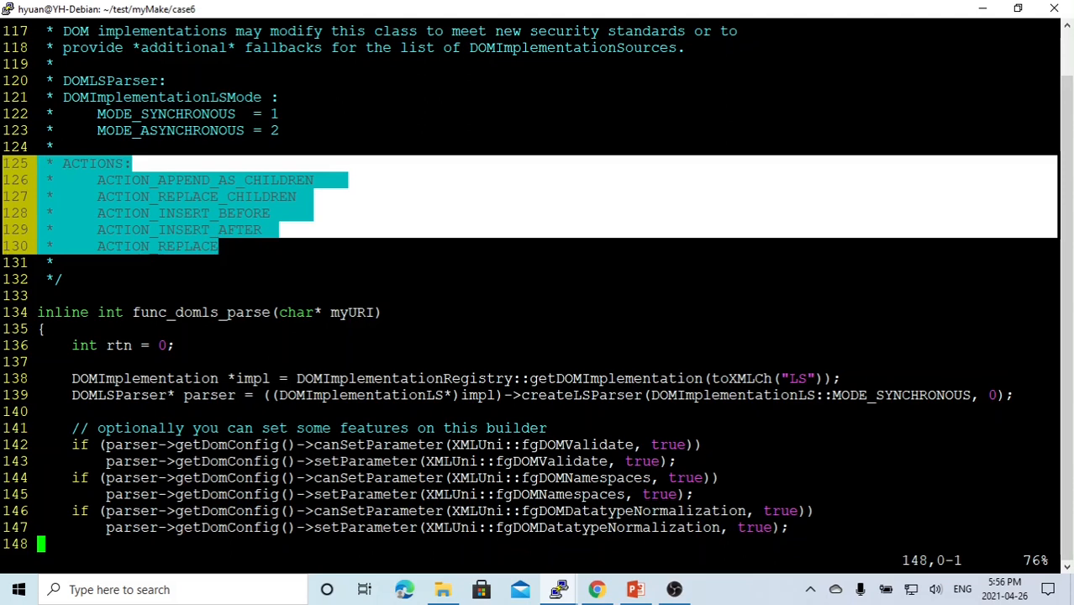
Review the setParameter calls including DOMNamespaces, then bring up the DOMLSParser Class Reference in Chrome
scroll(down, 3)
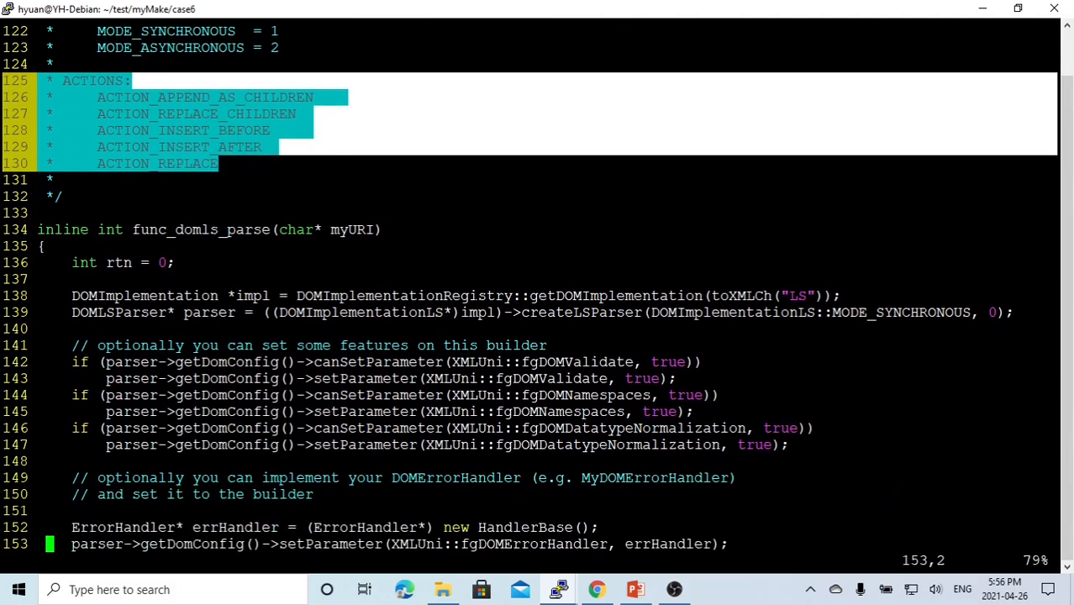
scroll(down, 3)
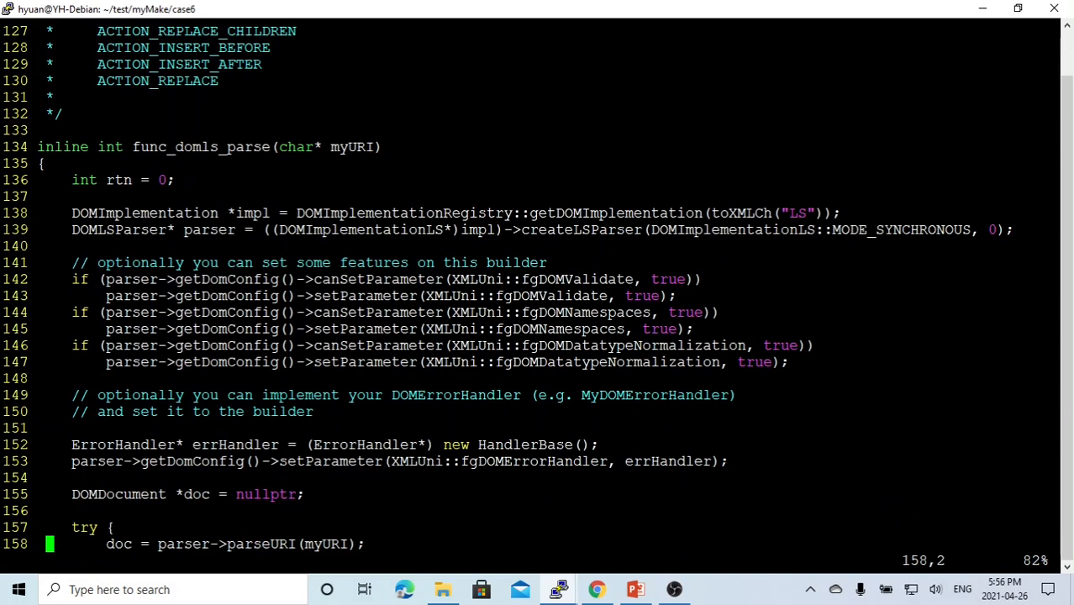
double_click(558, 295)
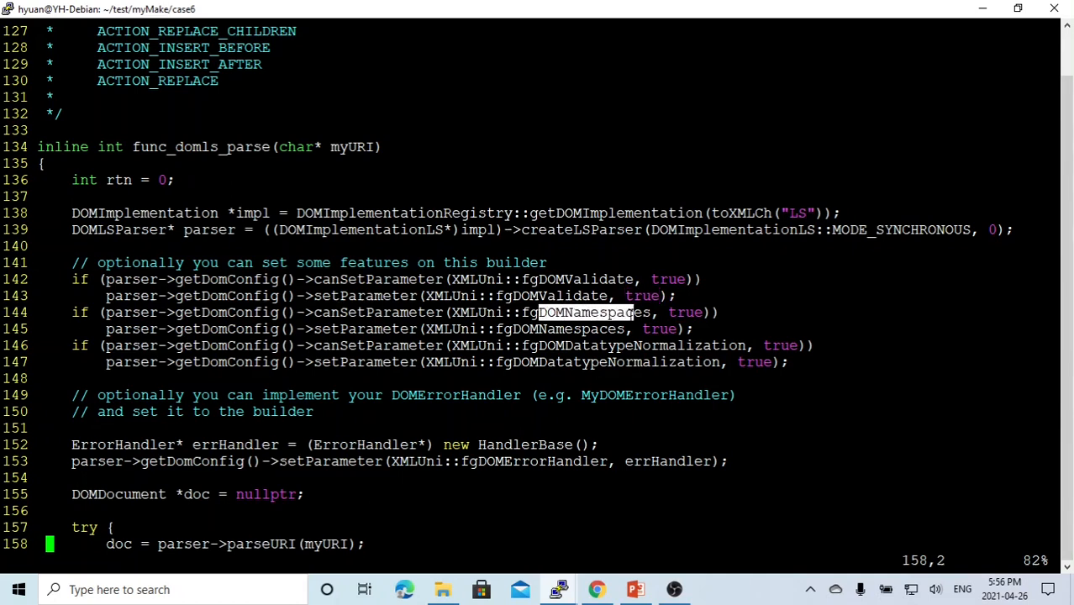
double_click(685, 310)
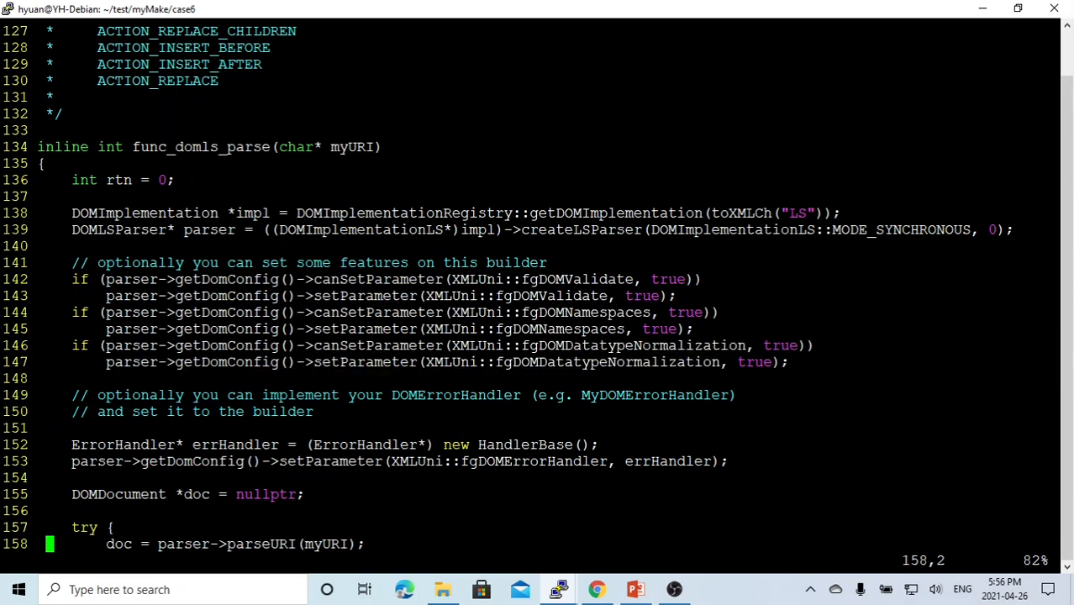
double_click(780, 346)
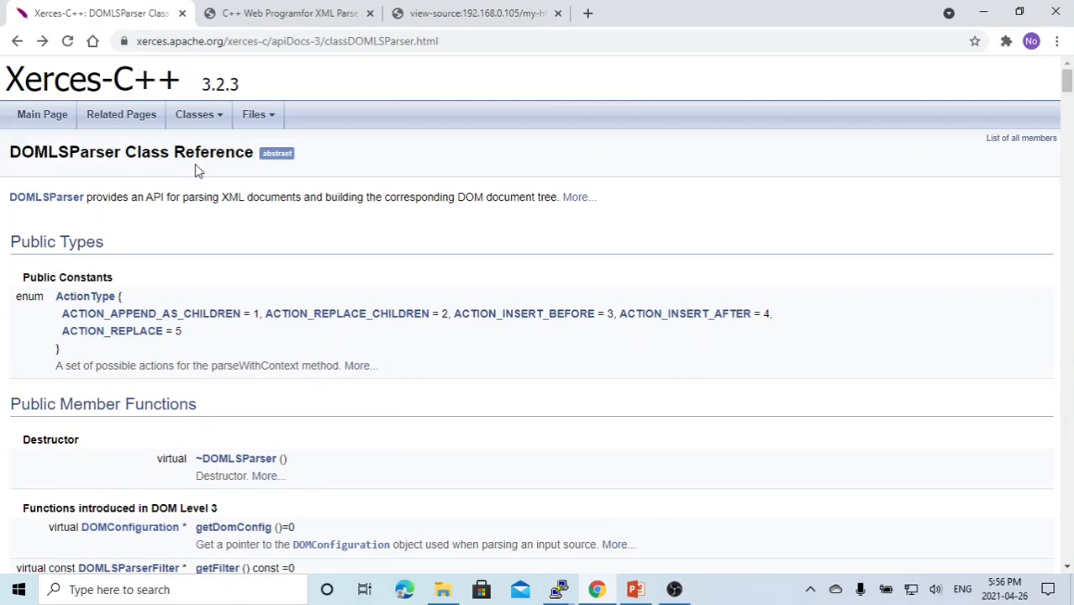
mouse_move(99, 296)
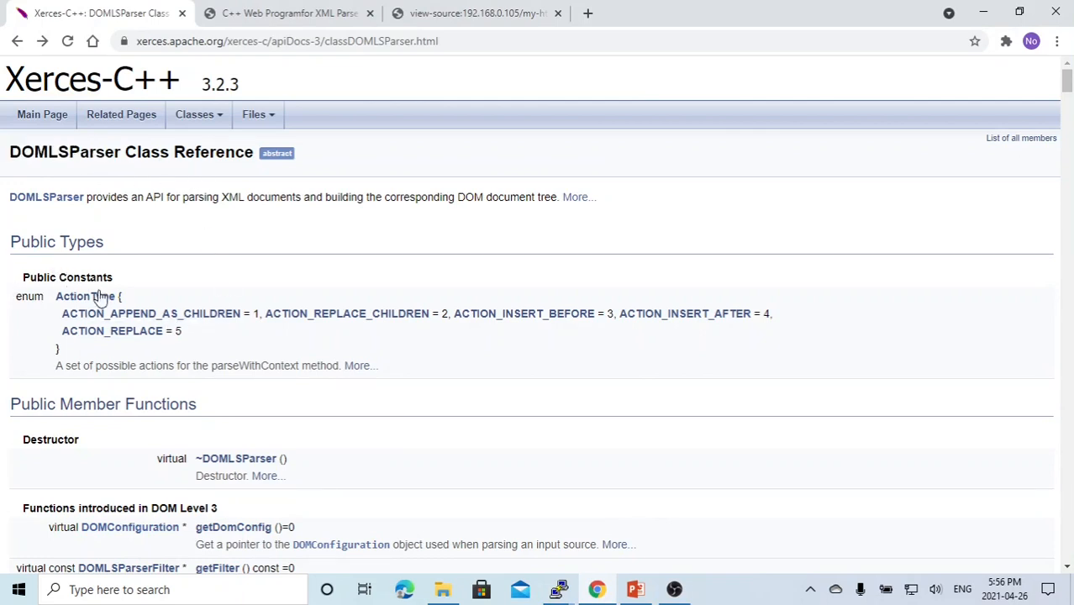
mouse_move(219, 329)
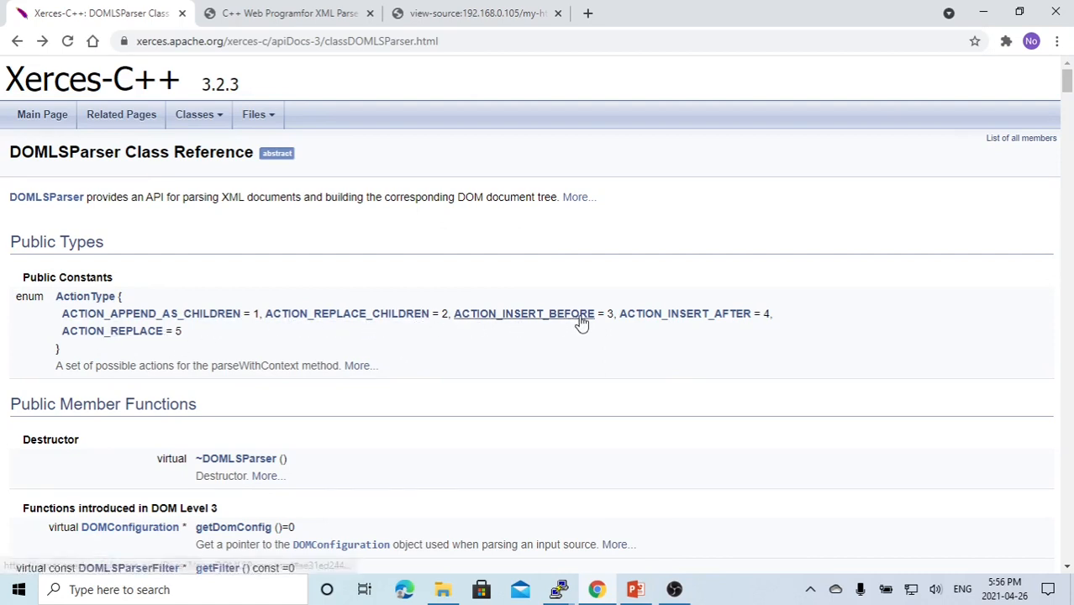
mouse_move(111, 329)
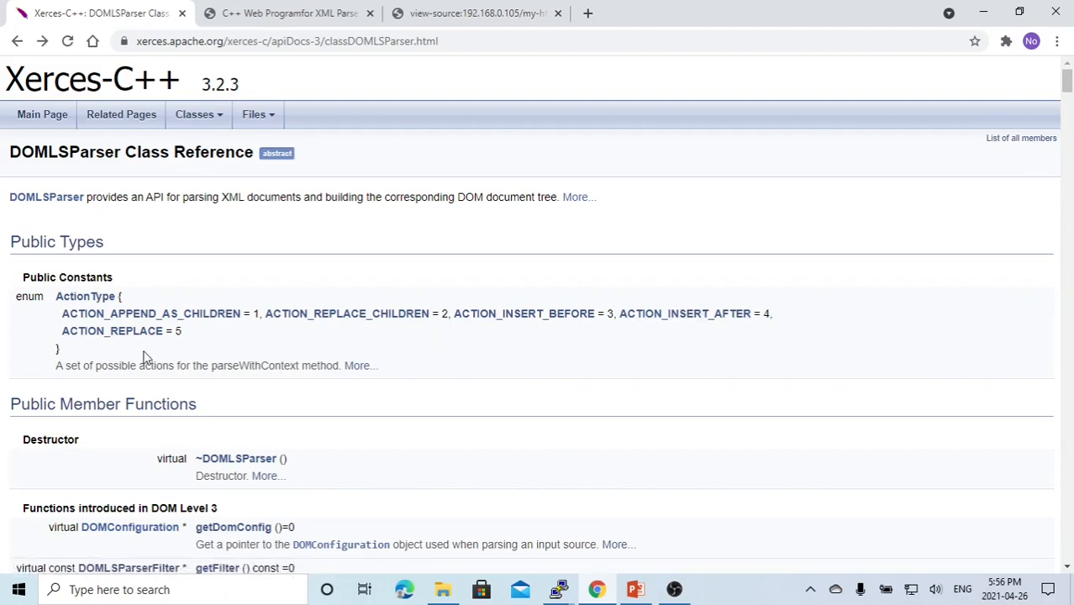
Return from the ActionType enum in Chrome to the MyDOMLSParser.h try block in the terminal
click(555, 588)
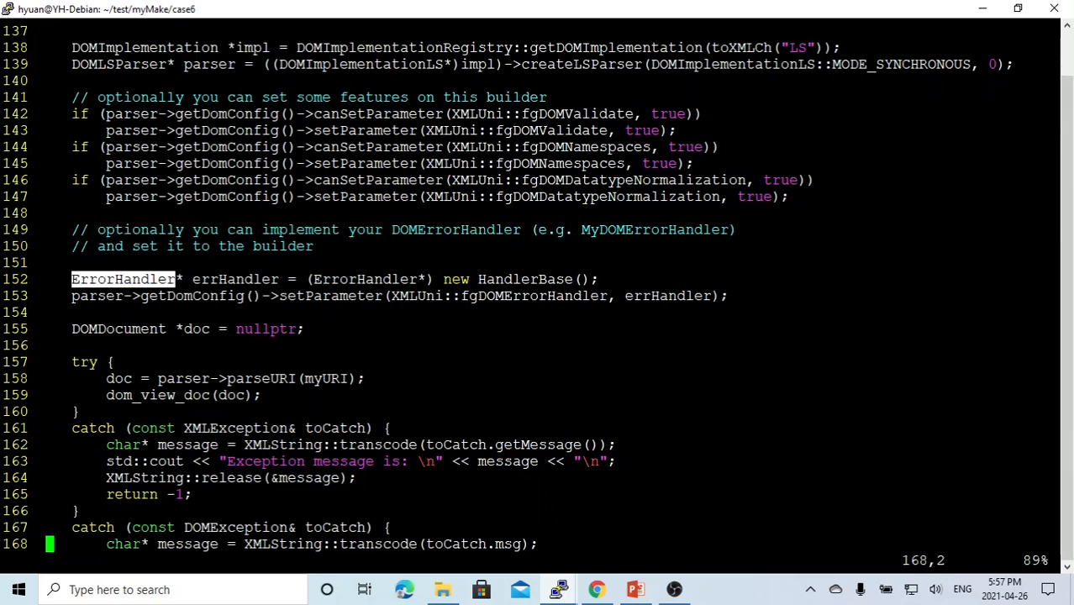
Highlight the ErrorHandler setup and parseURI call, then switch back to the DOMLSParser reference in Chrome
double_click(235, 279)
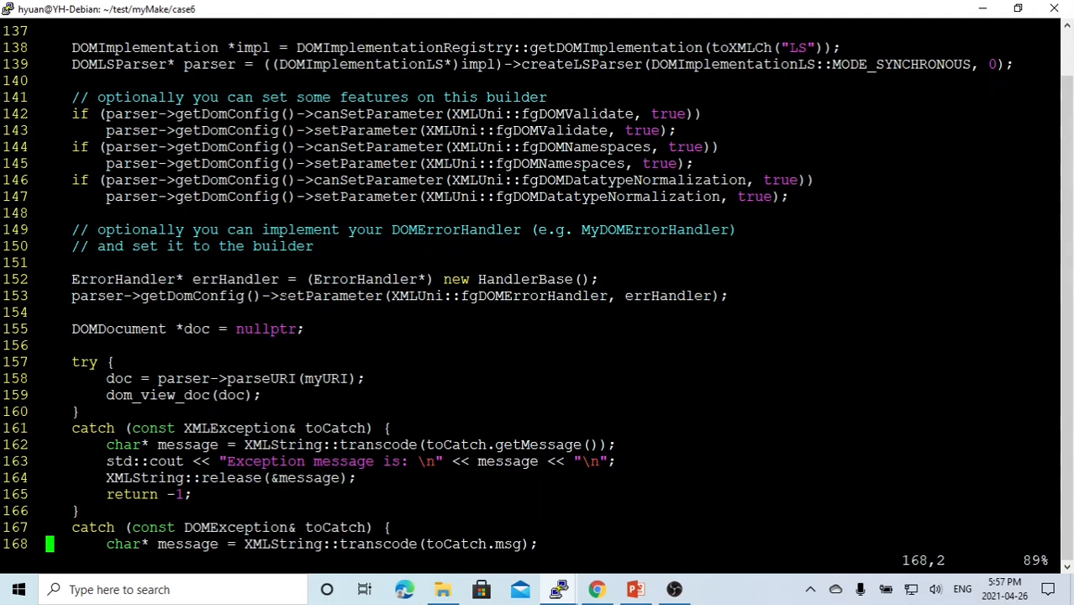
double_click(328, 296)
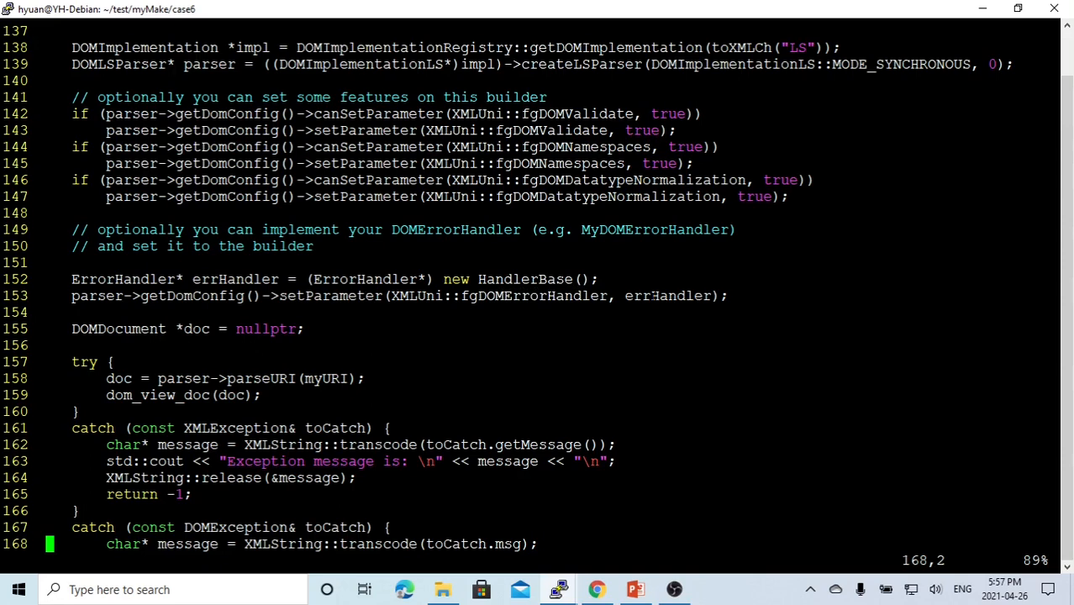
double_click(235, 279)
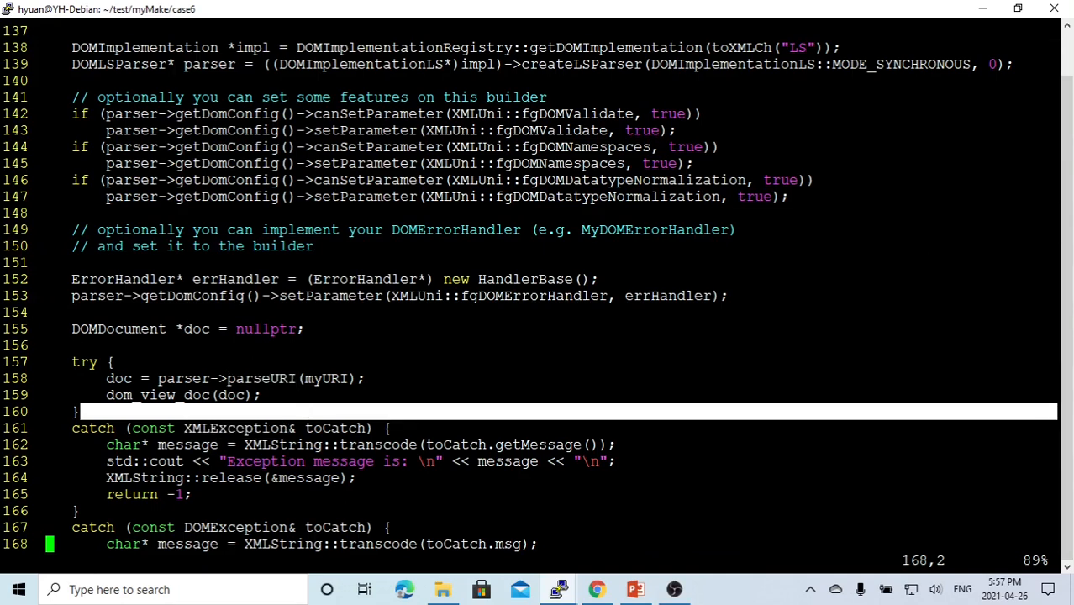
double_click(261, 378)
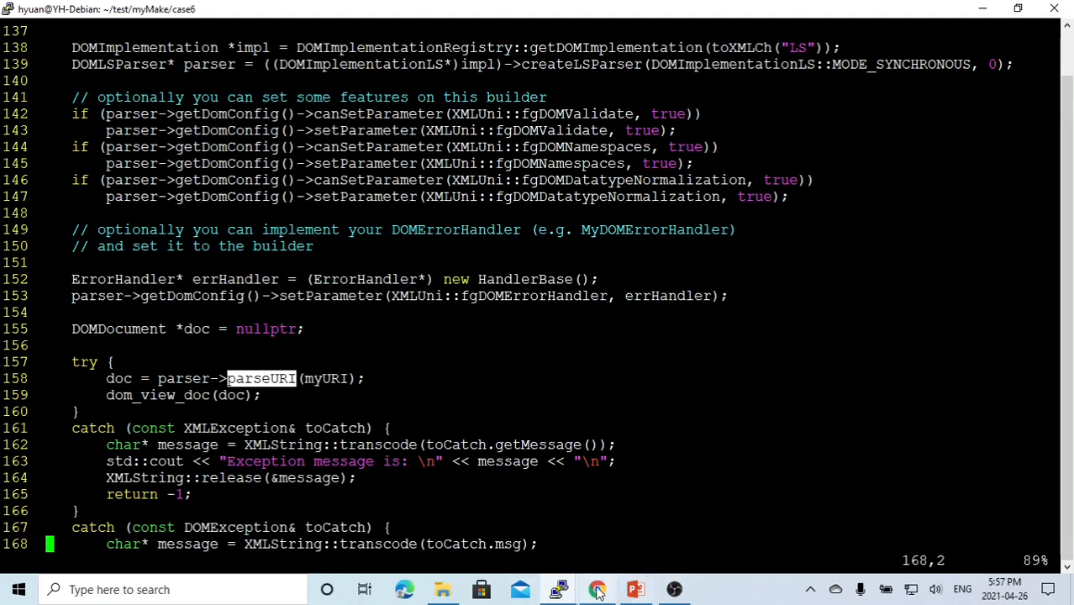
click(596, 588)
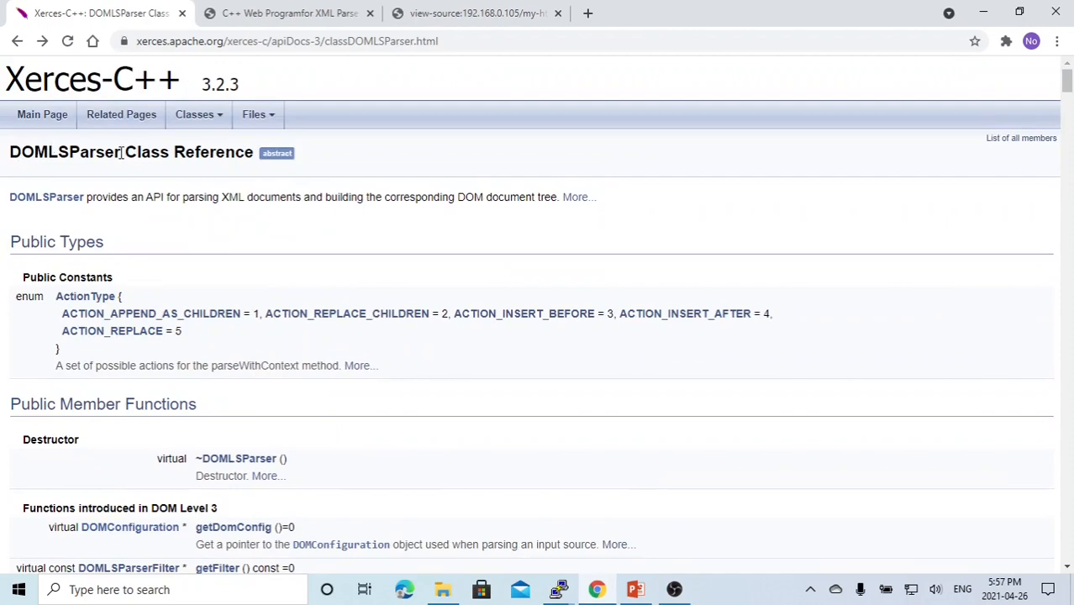
scroll(down, 3)
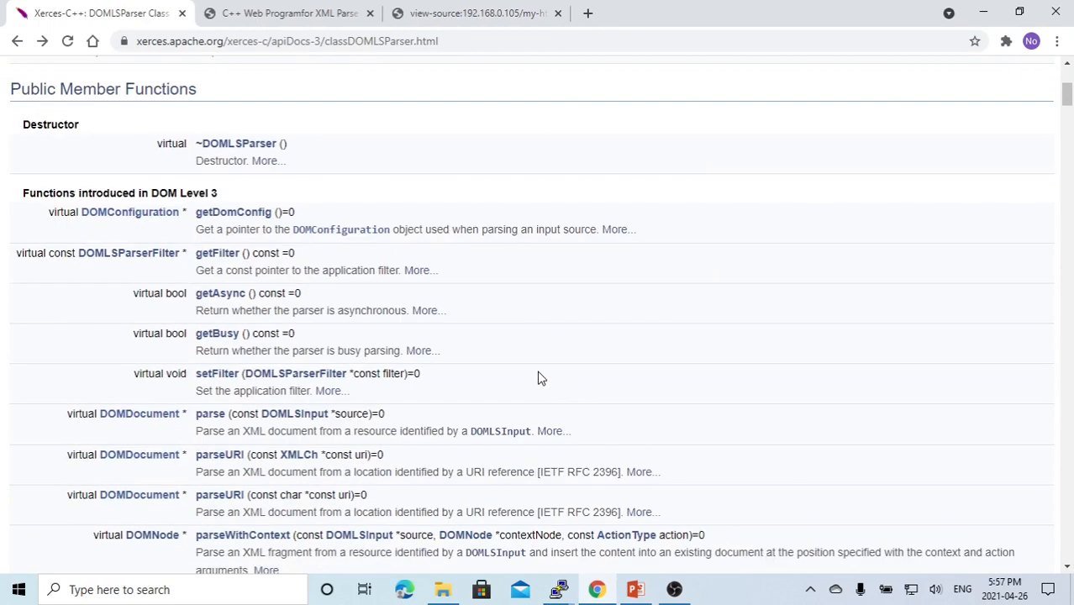
scroll(down, 3)
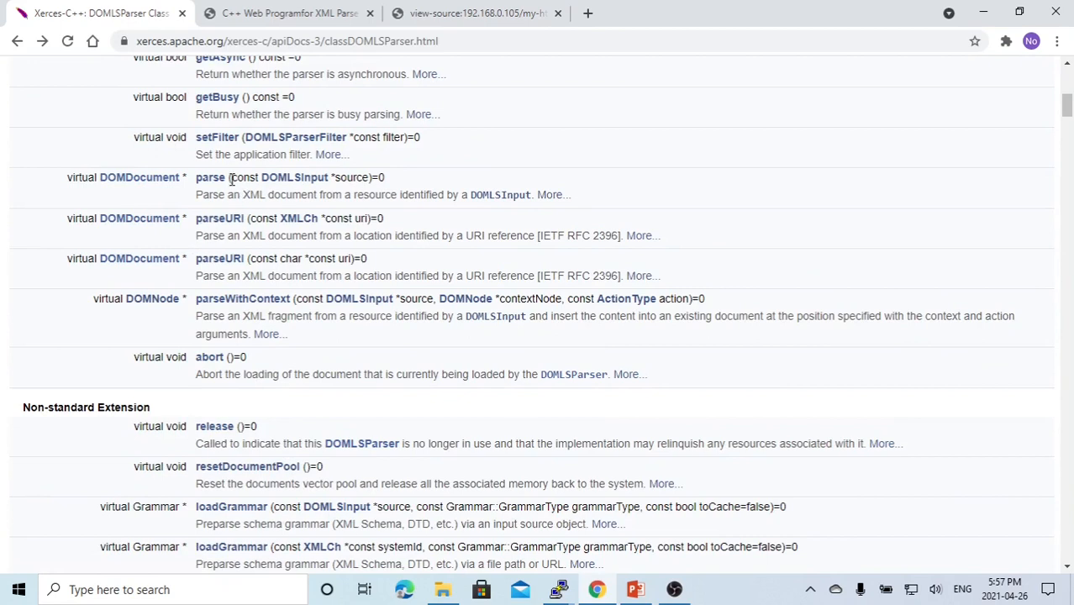
mouse_move(227, 181)
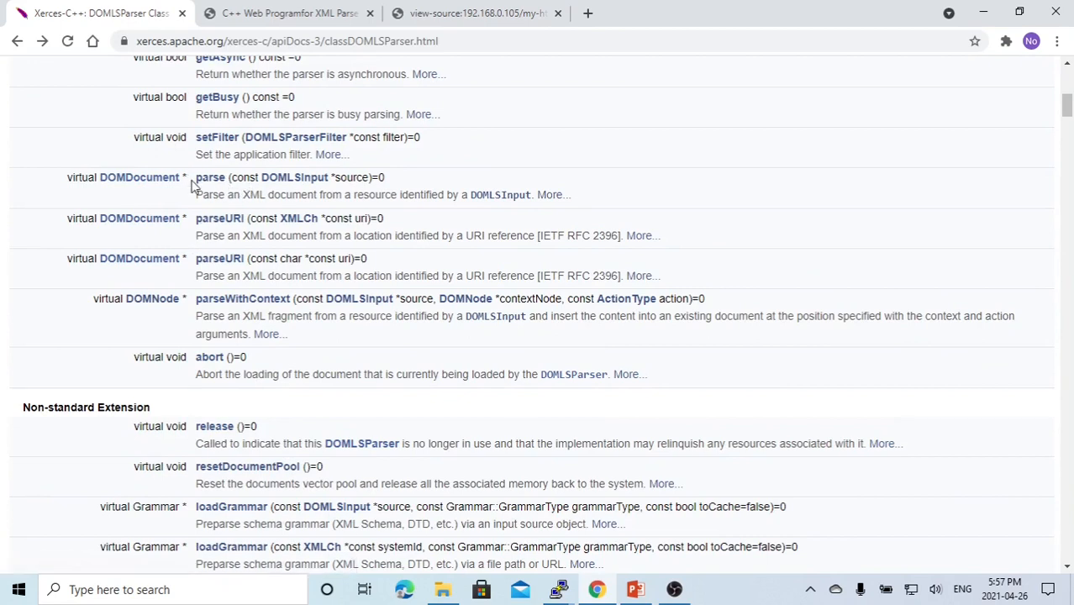
double_click(210, 178)
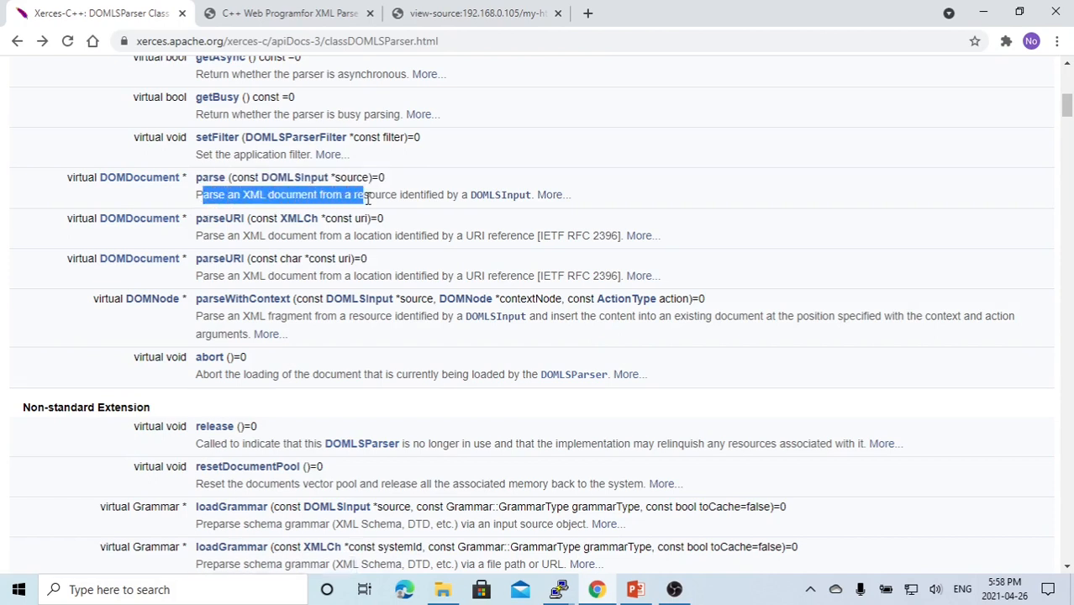
drag(362, 195, 454, 195)
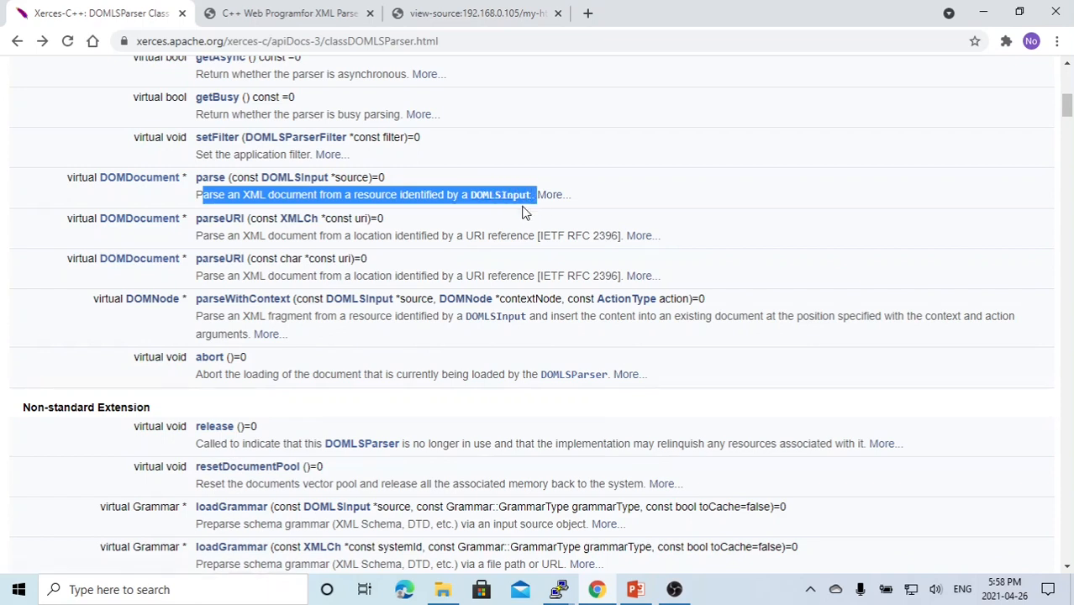
mouse_move(565, 225)
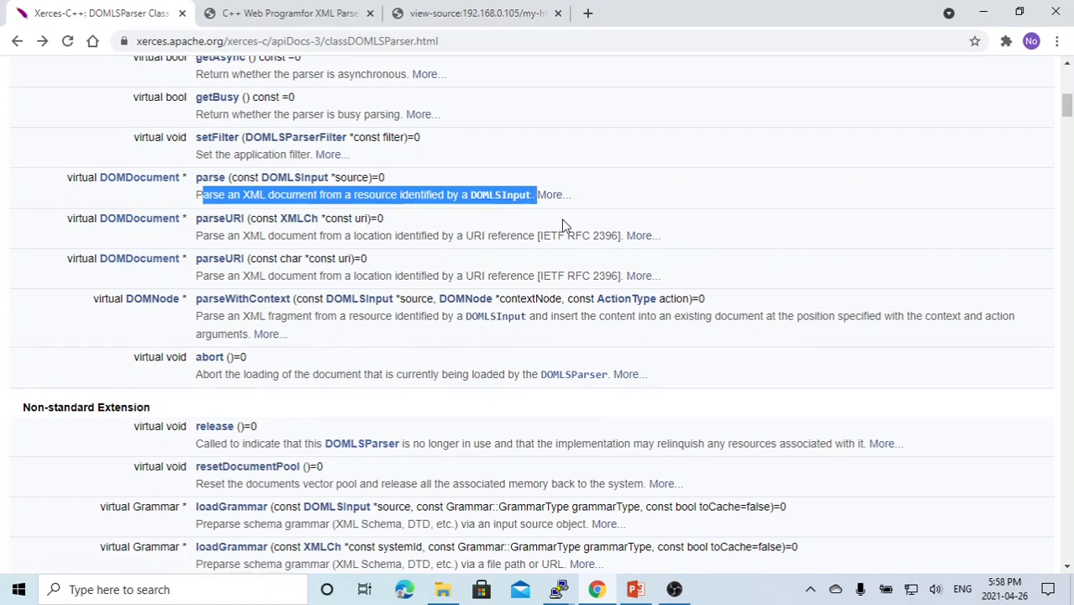
mouse_move(591, 252)
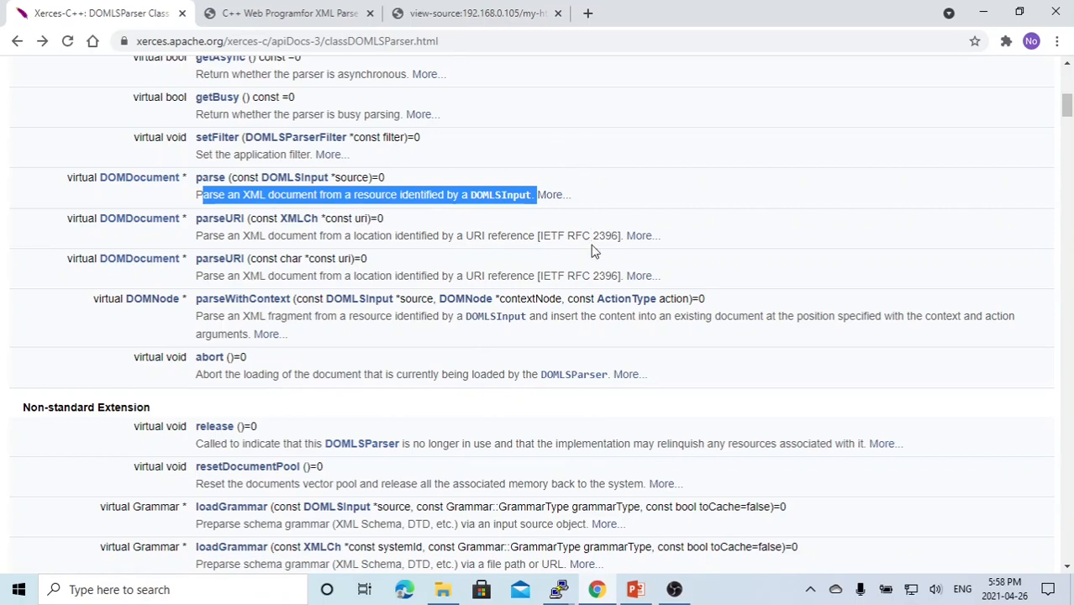
mouse_move(192, 246)
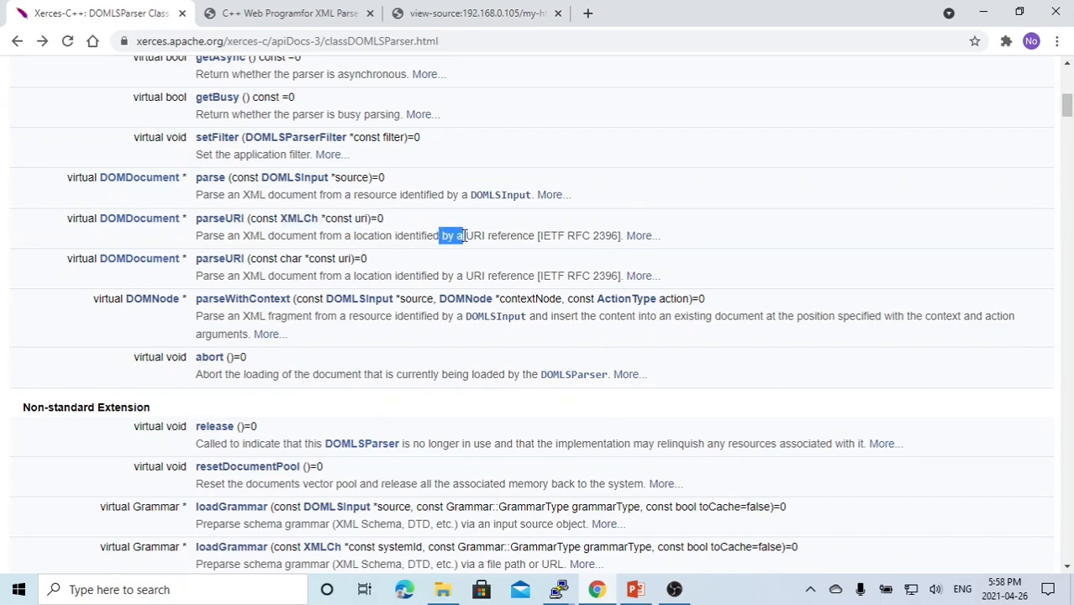
drag(450, 236, 534, 236)
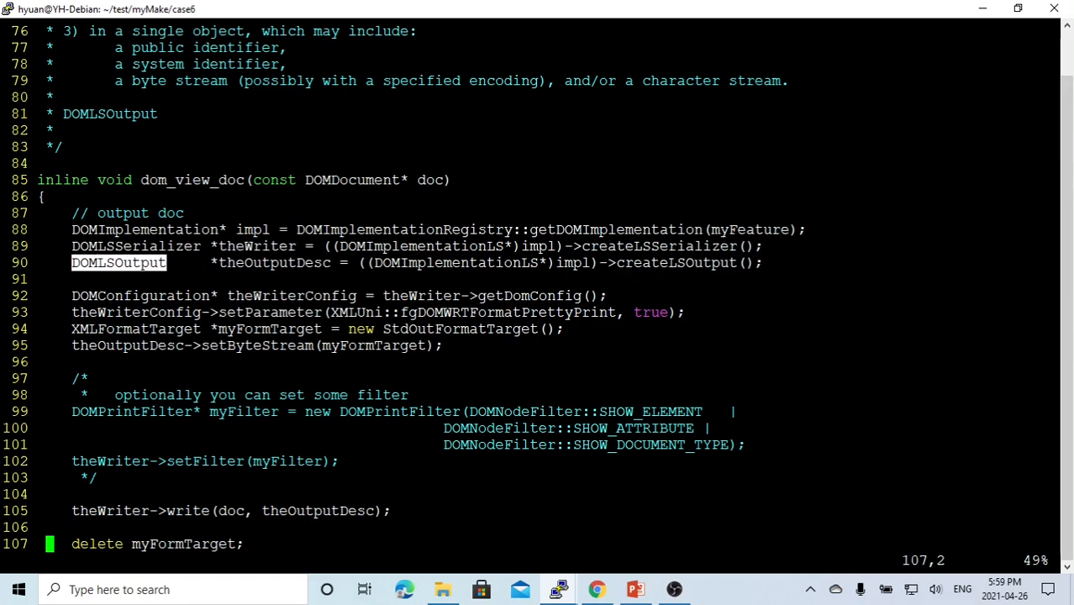
Point out the DOMLSInput notes and the fgDOMWRTFormatPrettyPrint parameter in dom_view_doc
double_click(274, 263)
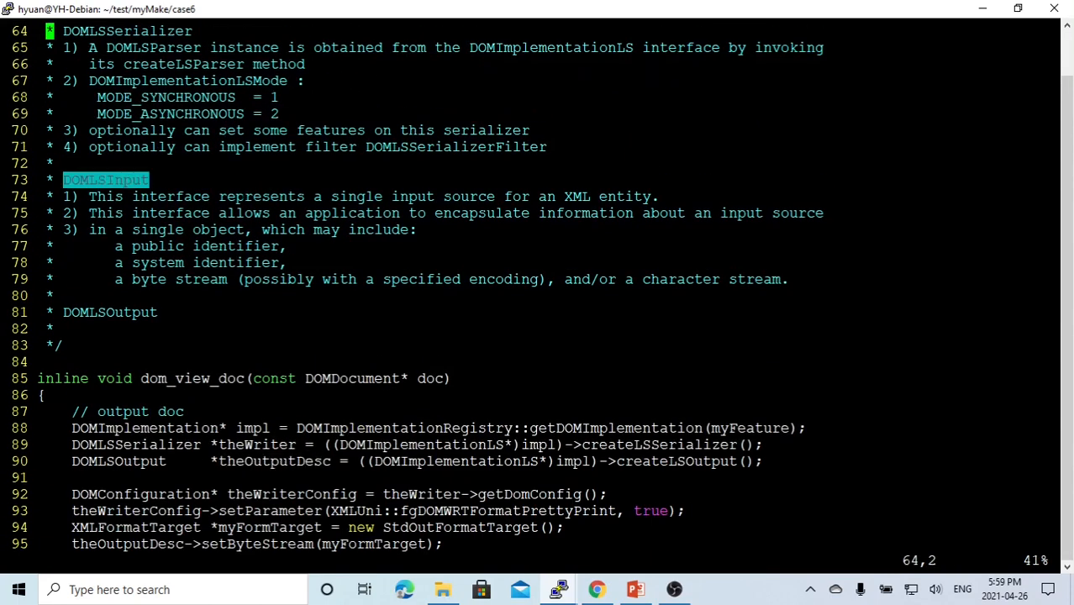
scroll(down, 3)
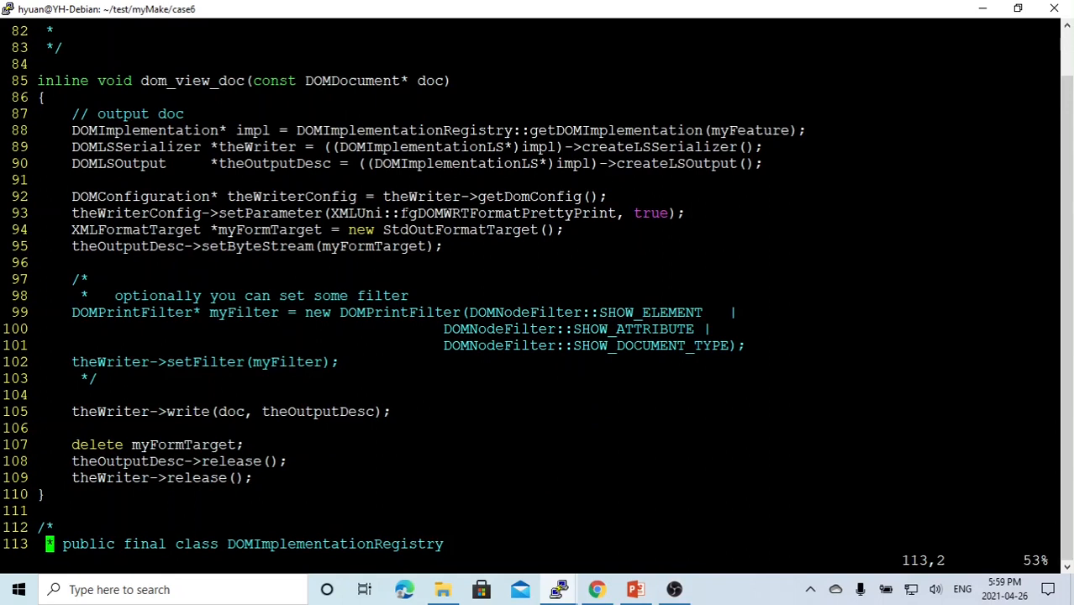
double_click(467, 212)
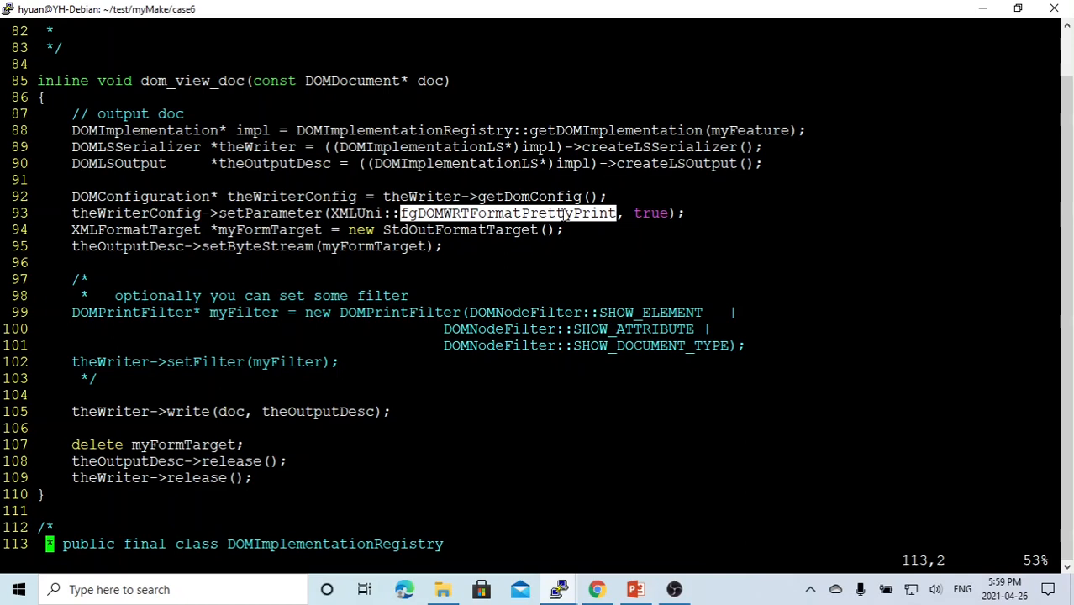
double_click(650, 212)
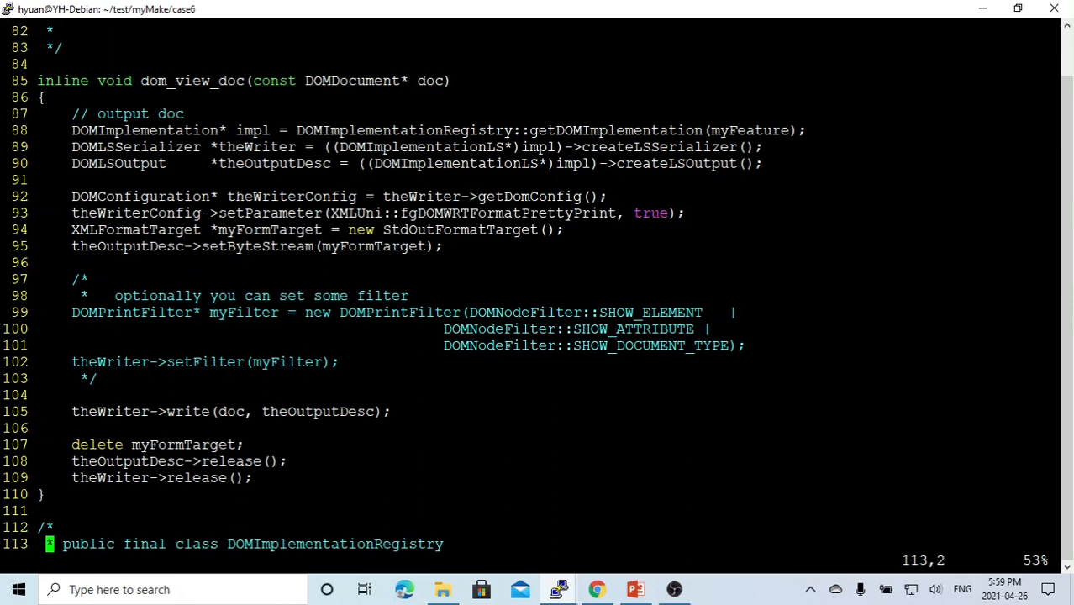
Highlight the doc argument and theOutputDesc destination passed to the writer
double_click(650, 212)
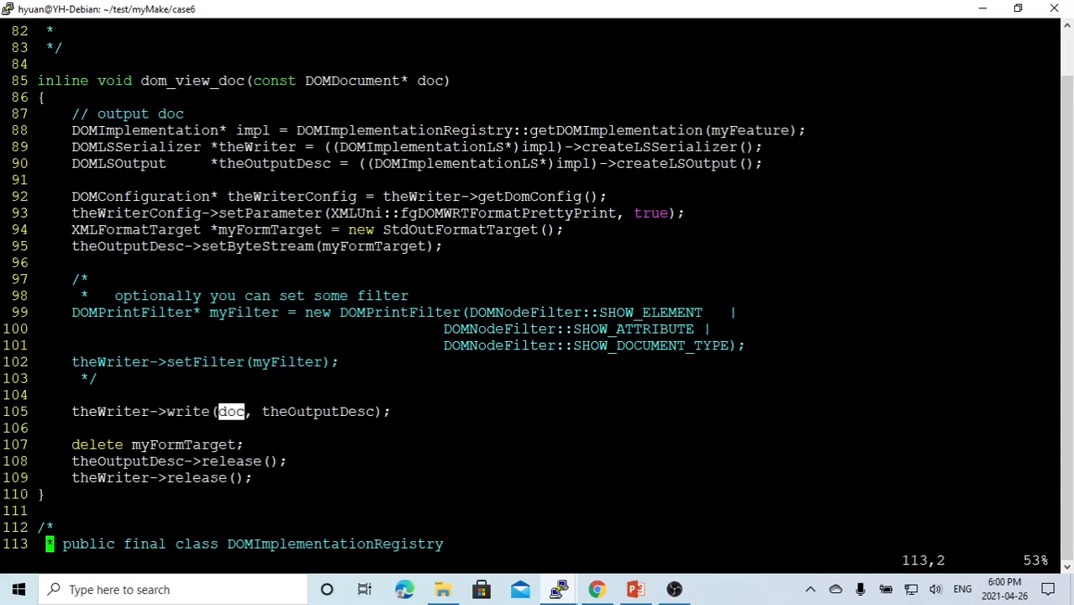
double_click(318, 410)
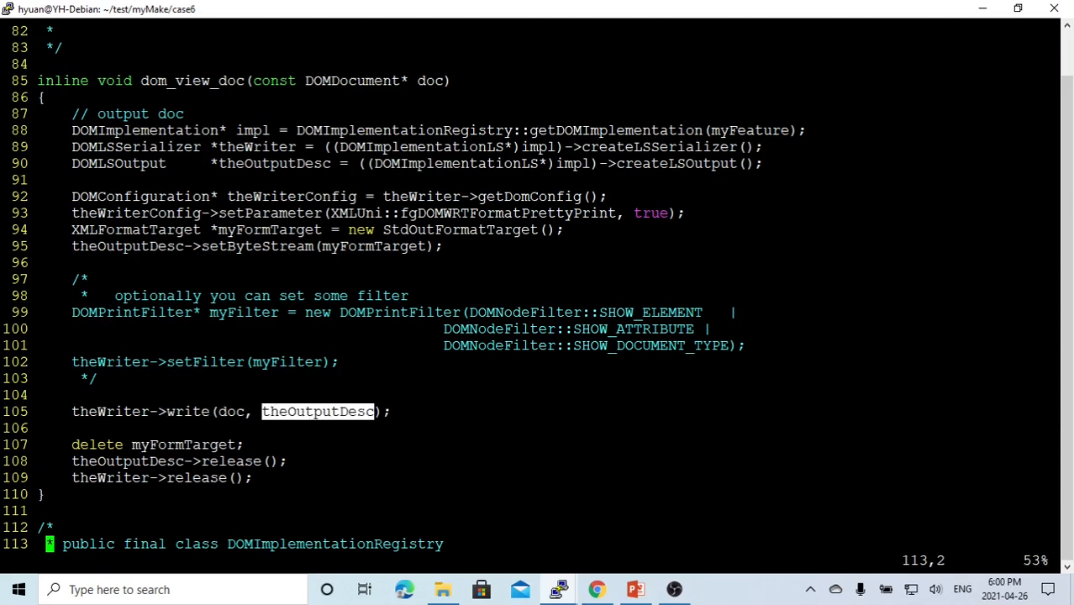
double_click(183, 444)
text(make MyDOMLSParser)
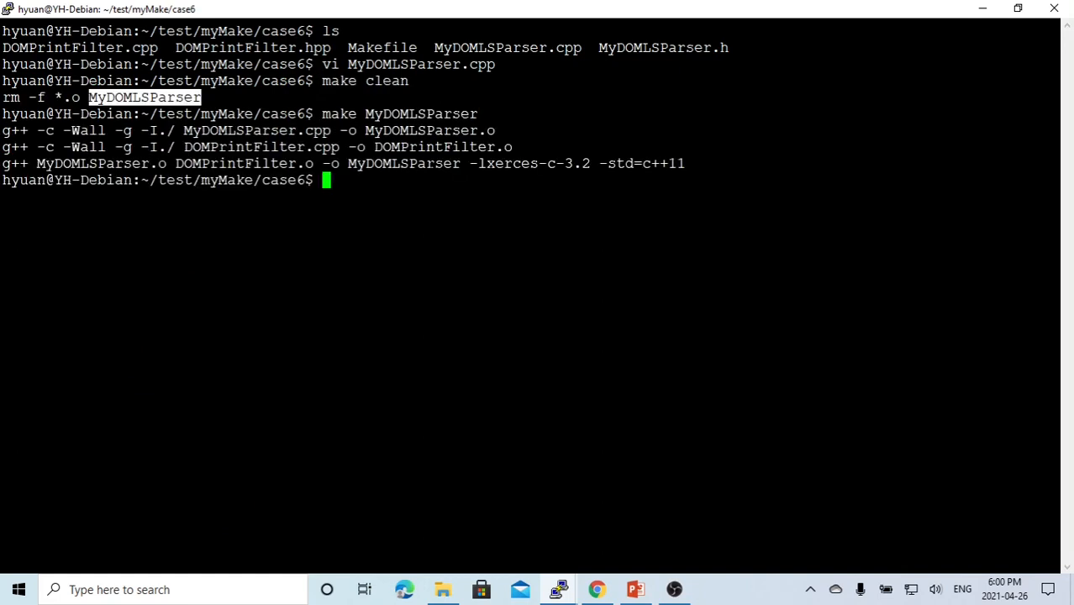
mouse_move(558, 588)
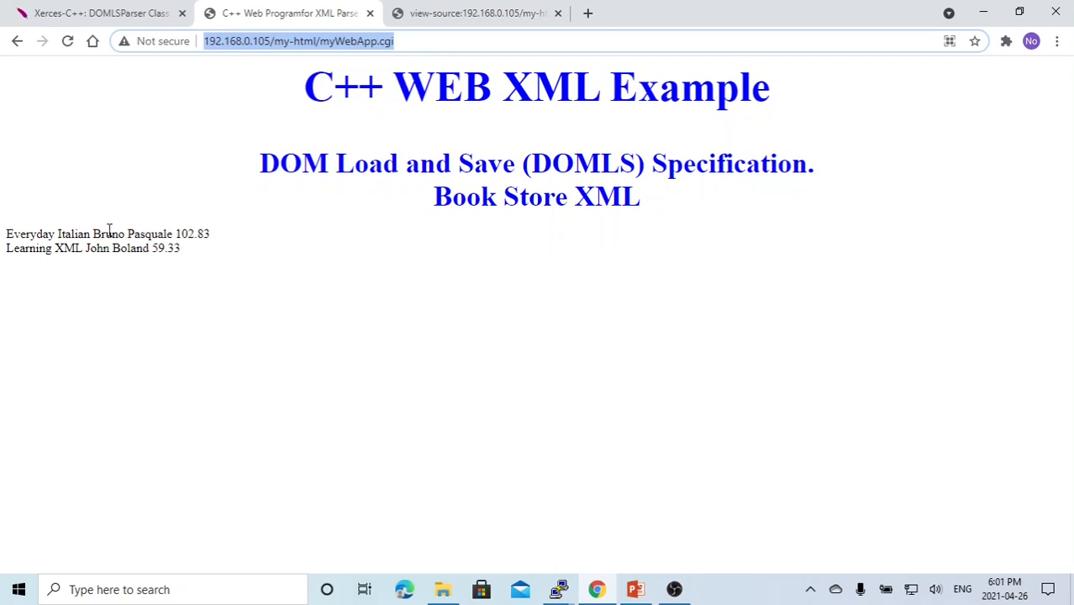
drag(91, 233, 209, 233)
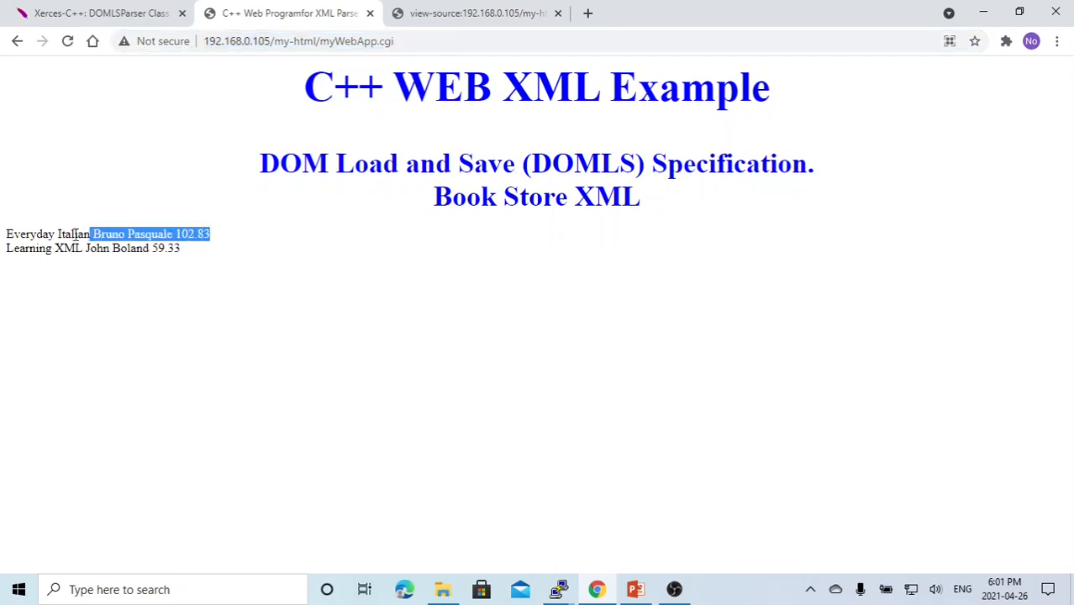
drag(90, 233, 7, 233)
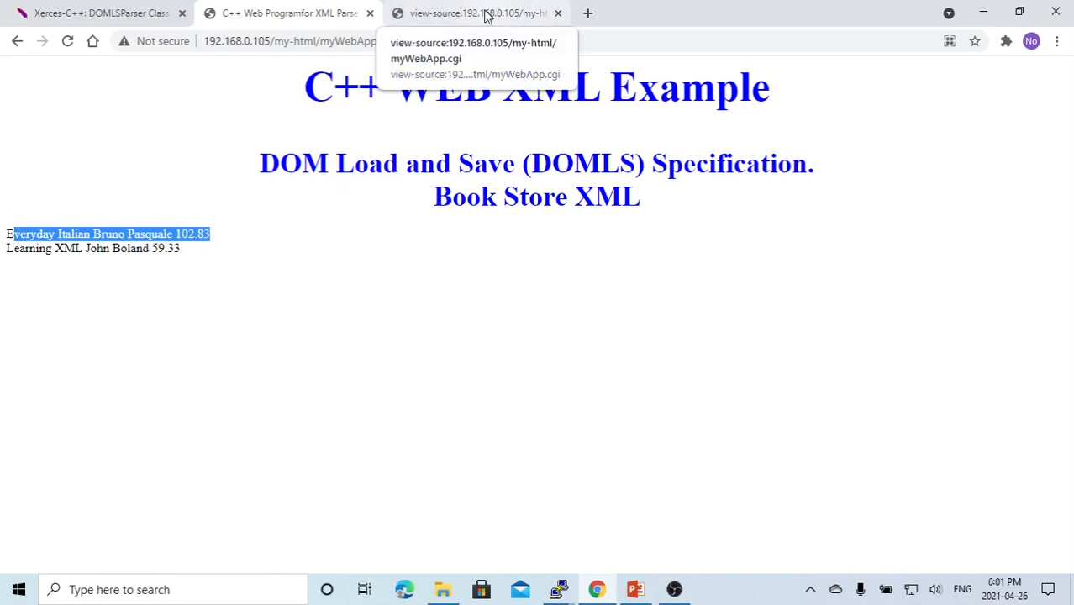
click(477, 13)
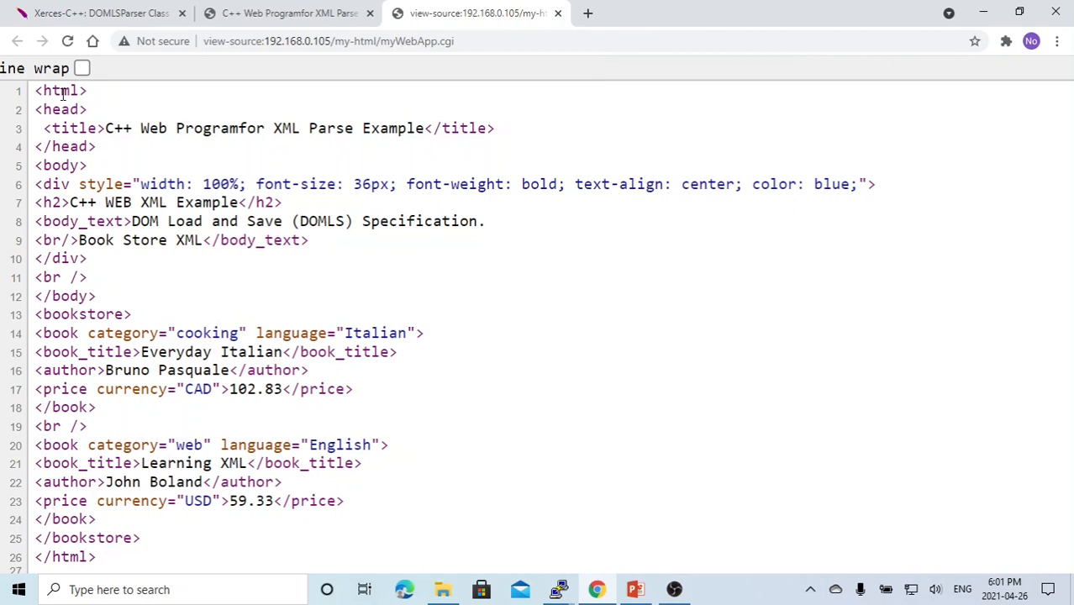
double_click(58, 91)
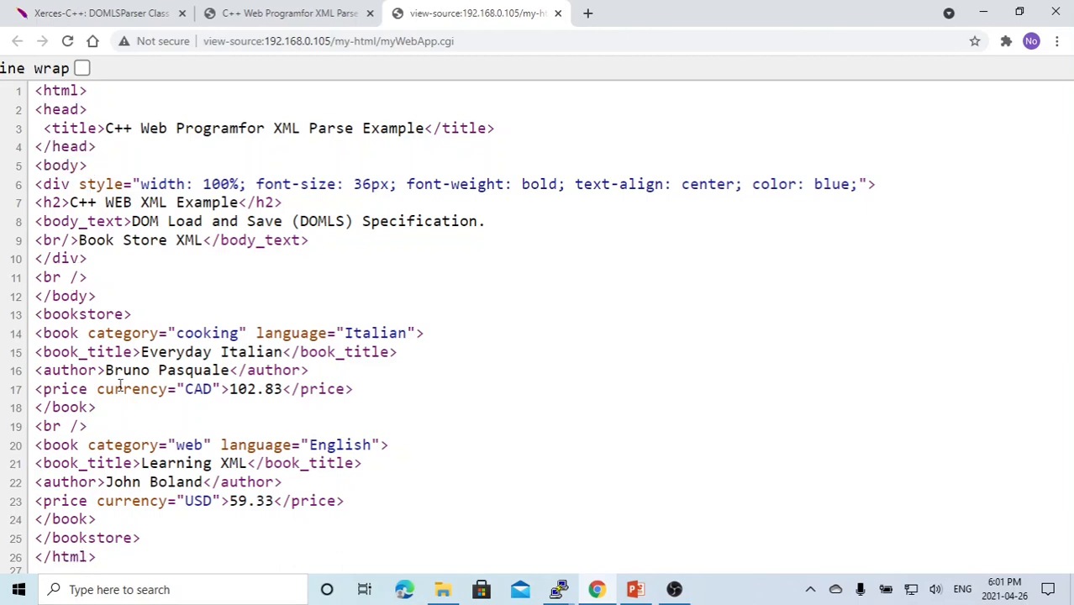
mouse_move(144, 541)
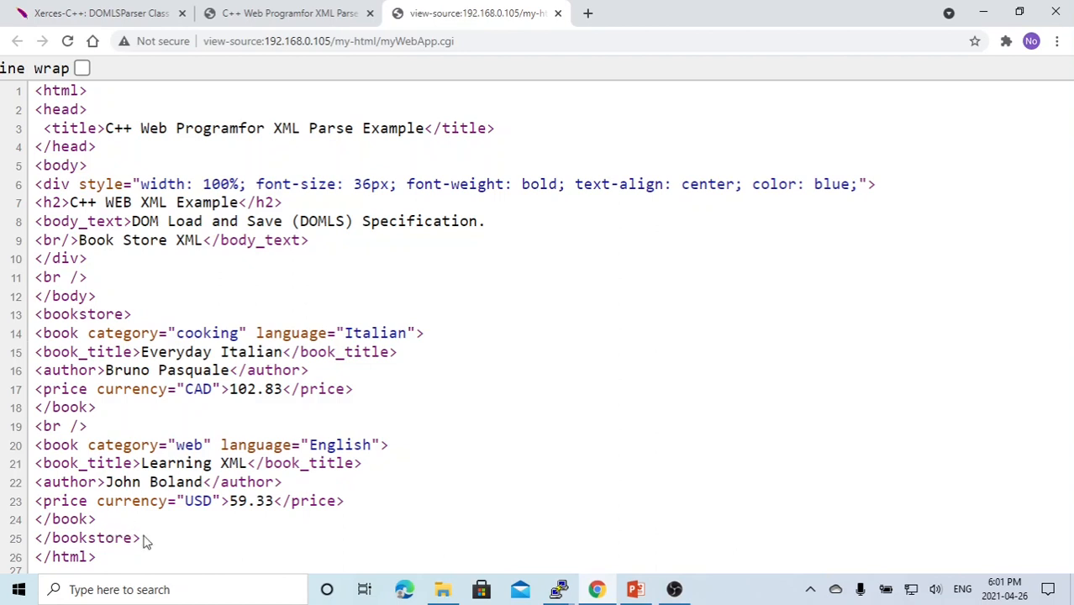
drag(35, 314, 143, 537)
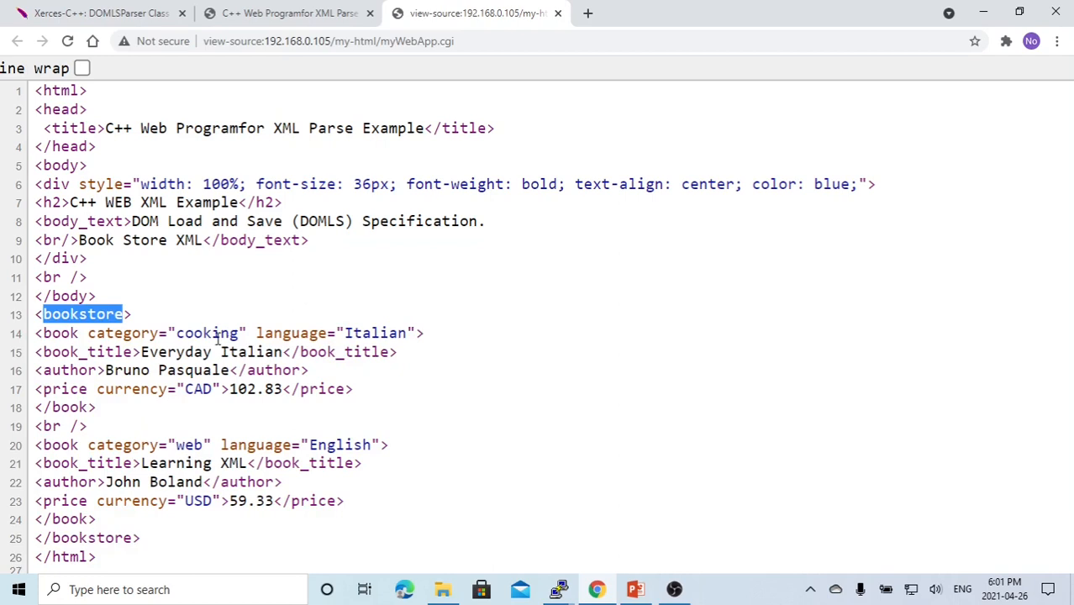
double_click(58, 333)
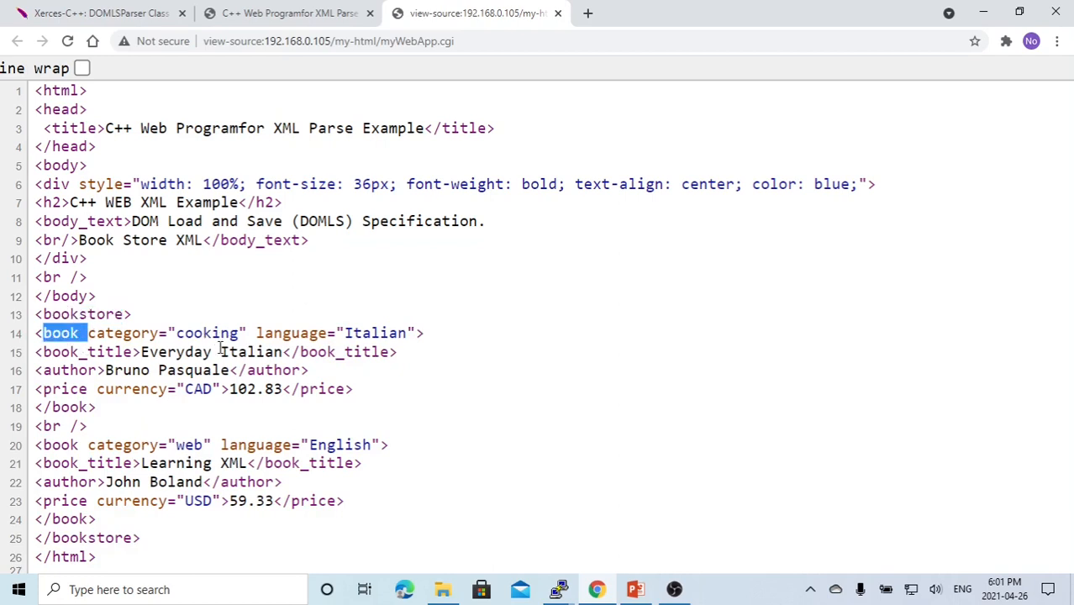
double_click(375, 333)
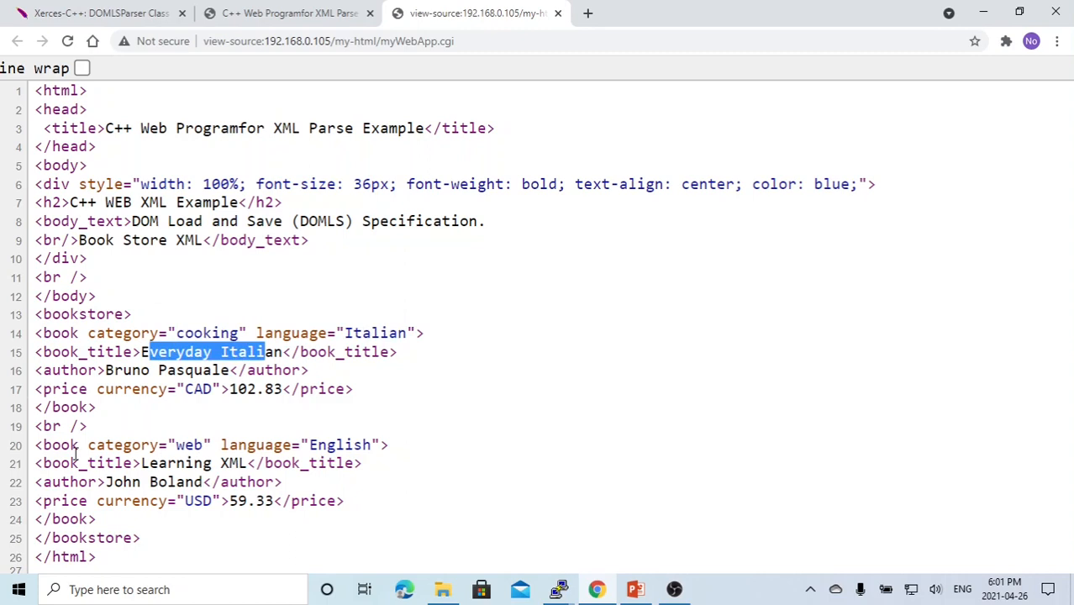
double_click(188, 444)
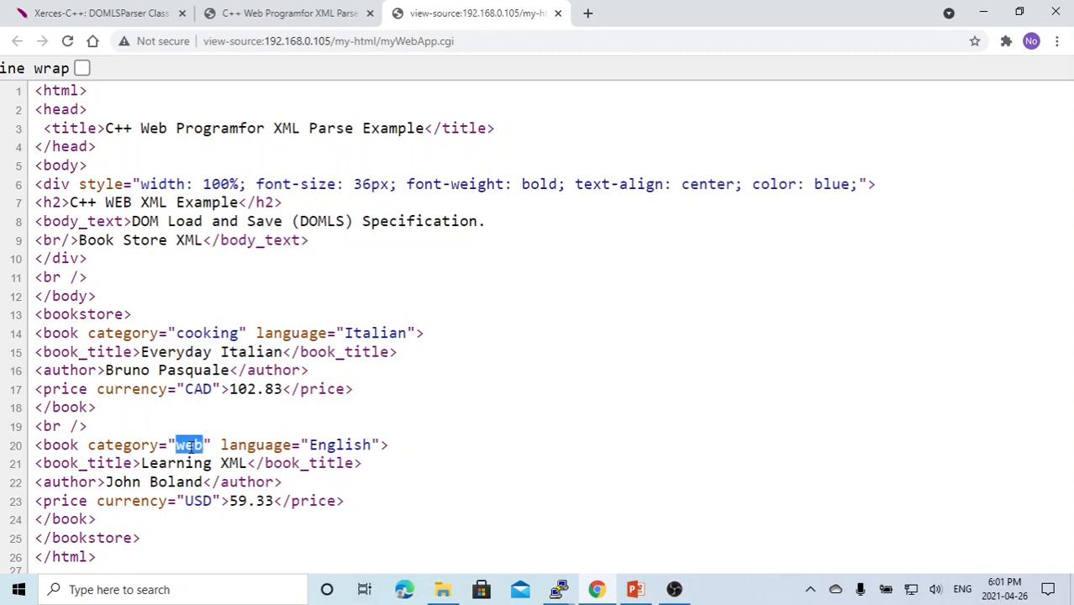
double_click(340, 444)
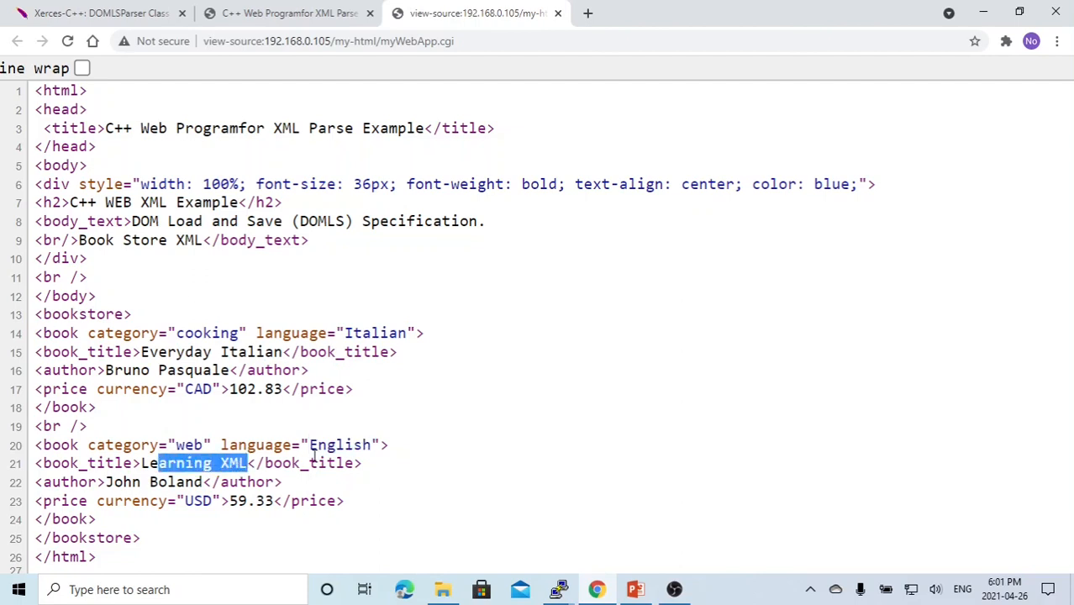
mouse_move(168, 111)
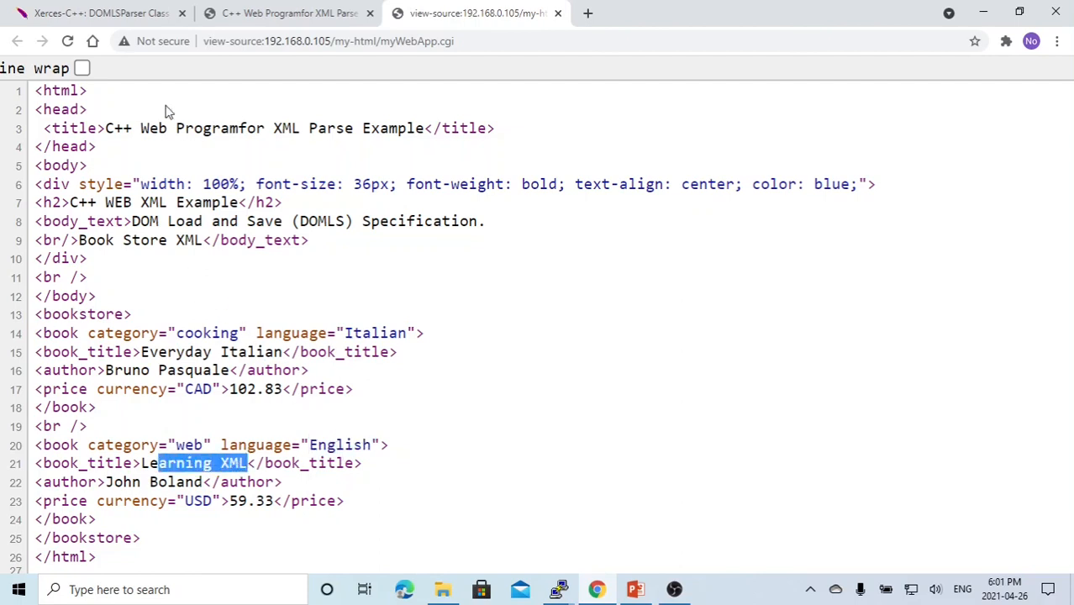
click(285, 14)
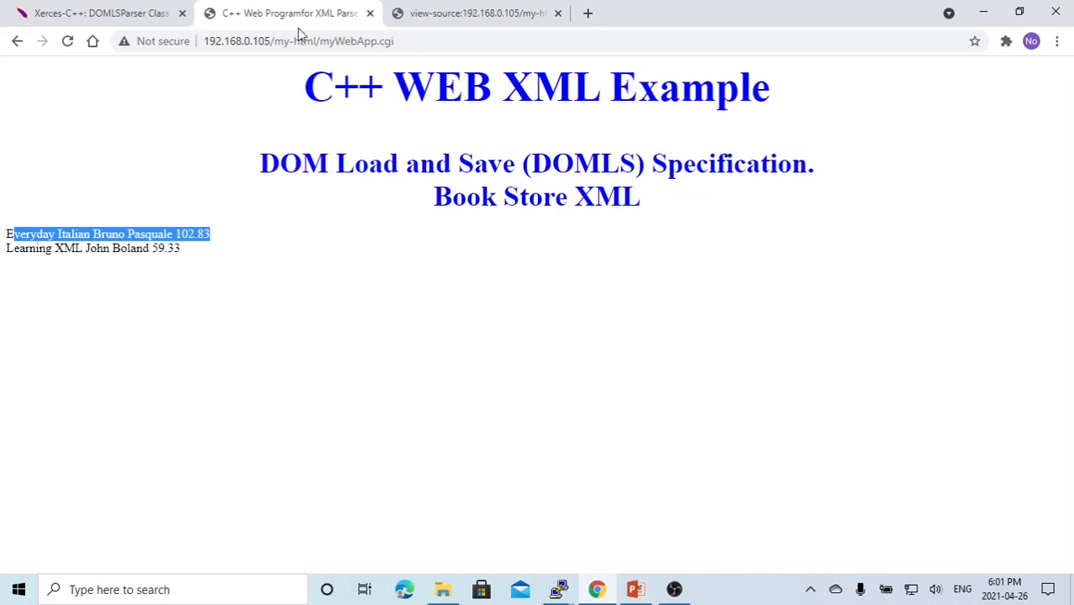
Select the bookstore page's address, then bring the terminal window to the front
click(299, 40)
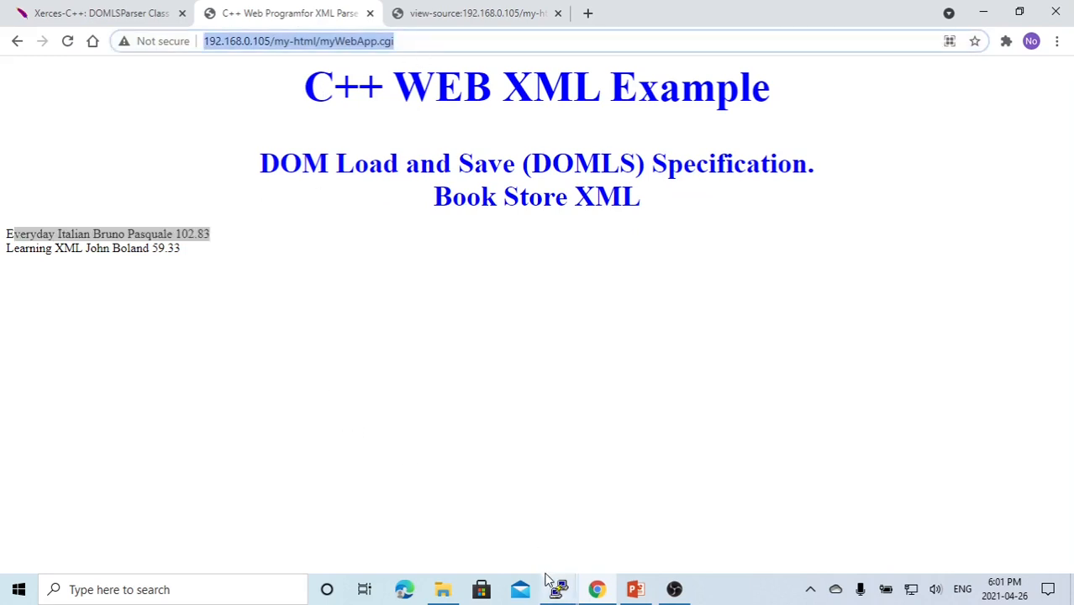
click(558, 588)
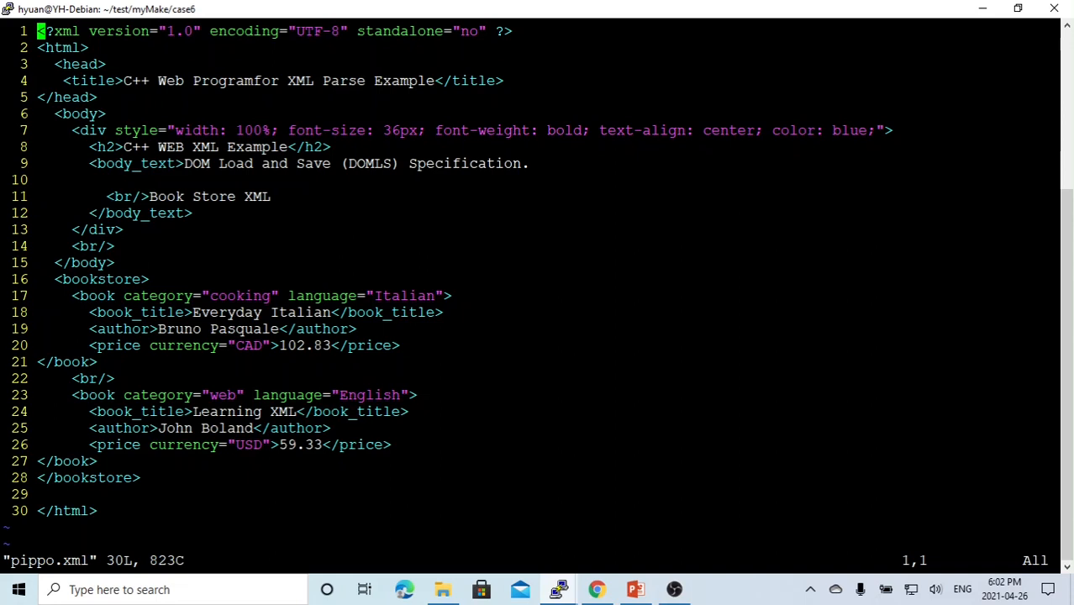
Inspect pippo.xml's appended HTML page and bookstore XML in Vim
double_click(80, 64)
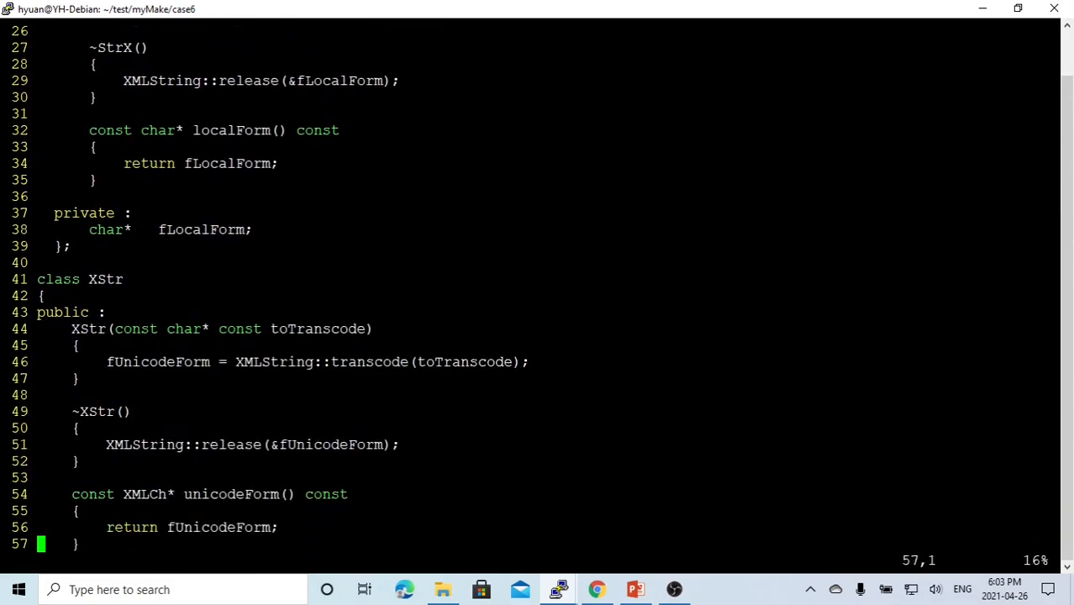
Uncomment the DOMPrintFilter creation and setFilter lines in dom_view_doc, then write and quit to the shell
scroll(down, 3)
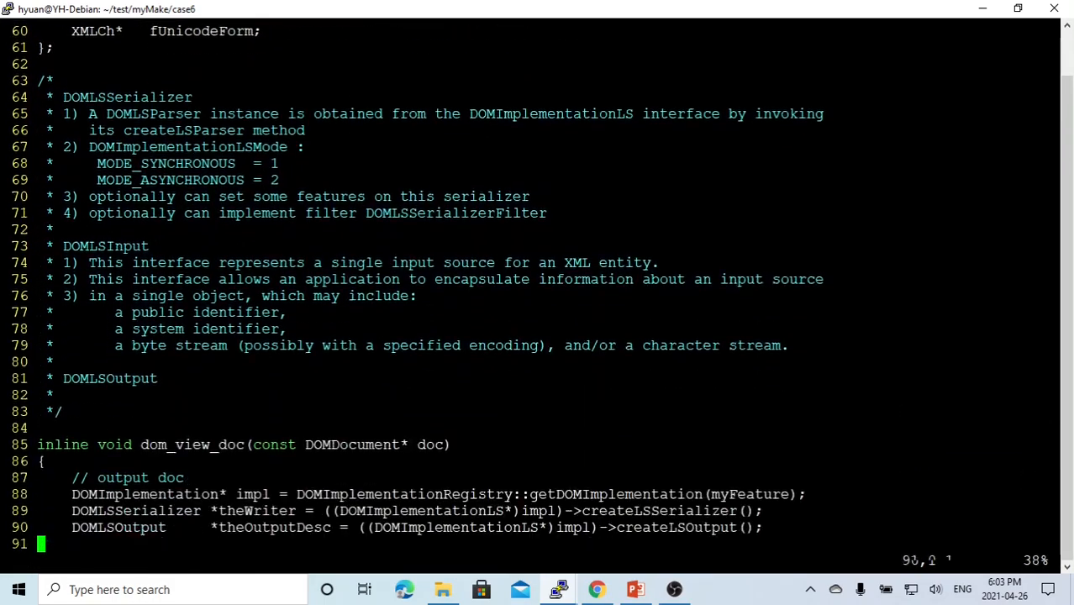
scroll(down, 3)
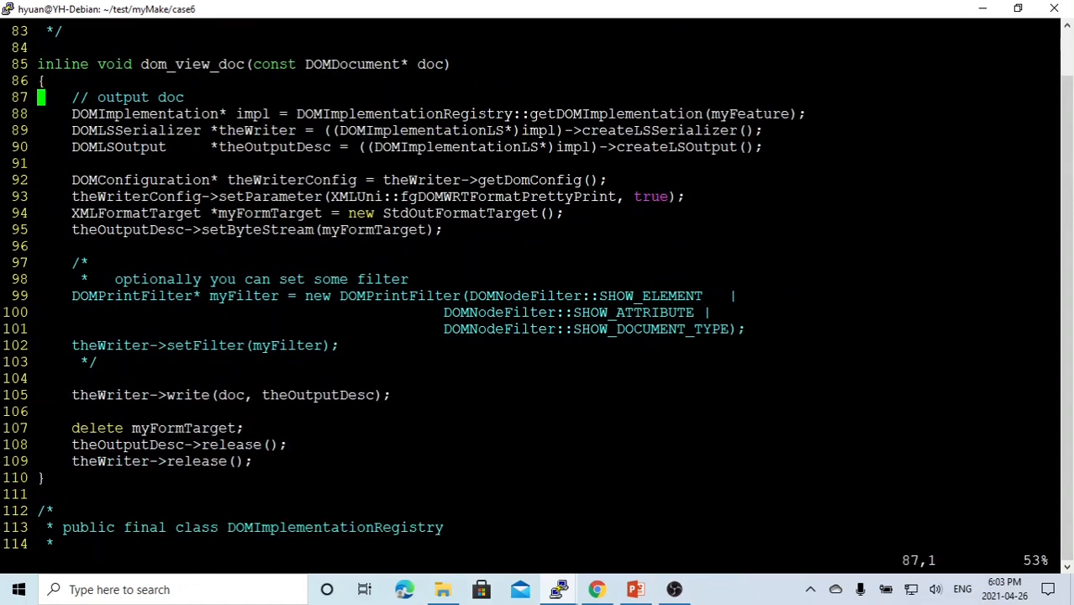
double_click(192, 63)
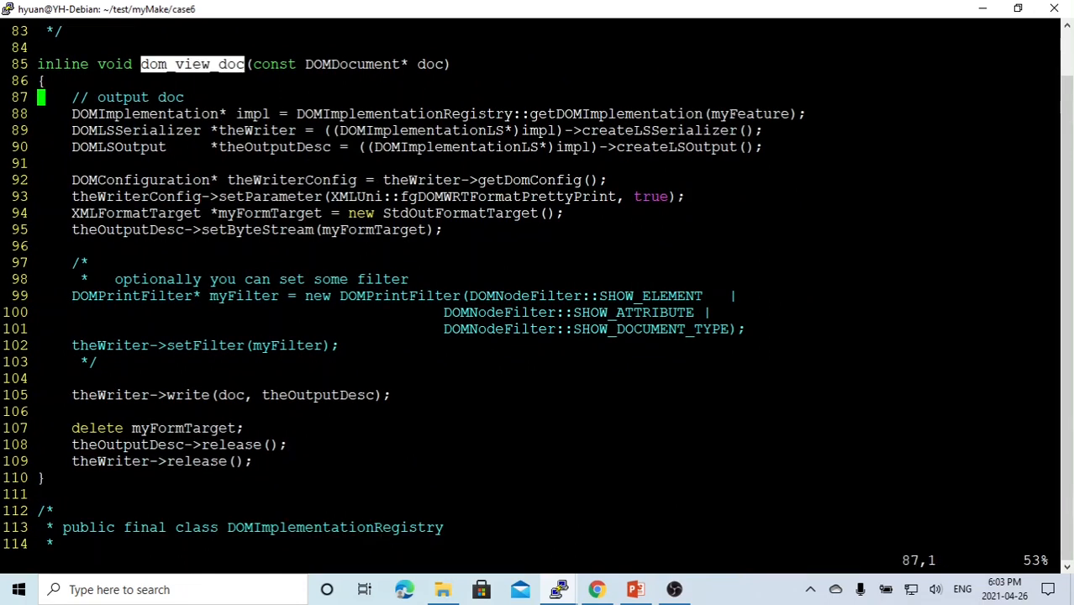
double_click(156, 279)
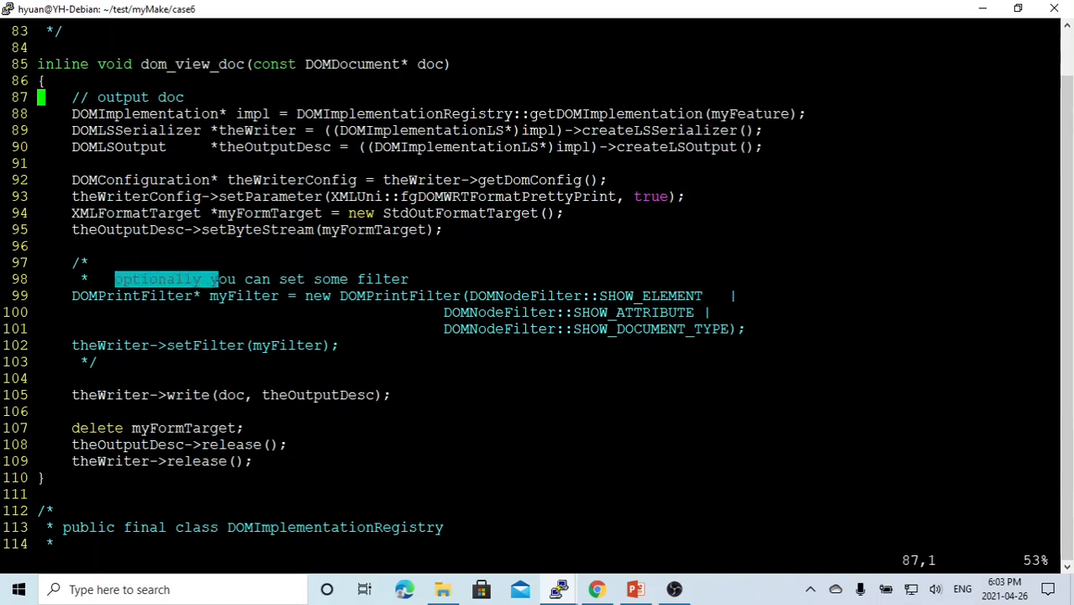
drag(217, 278, 410, 279)
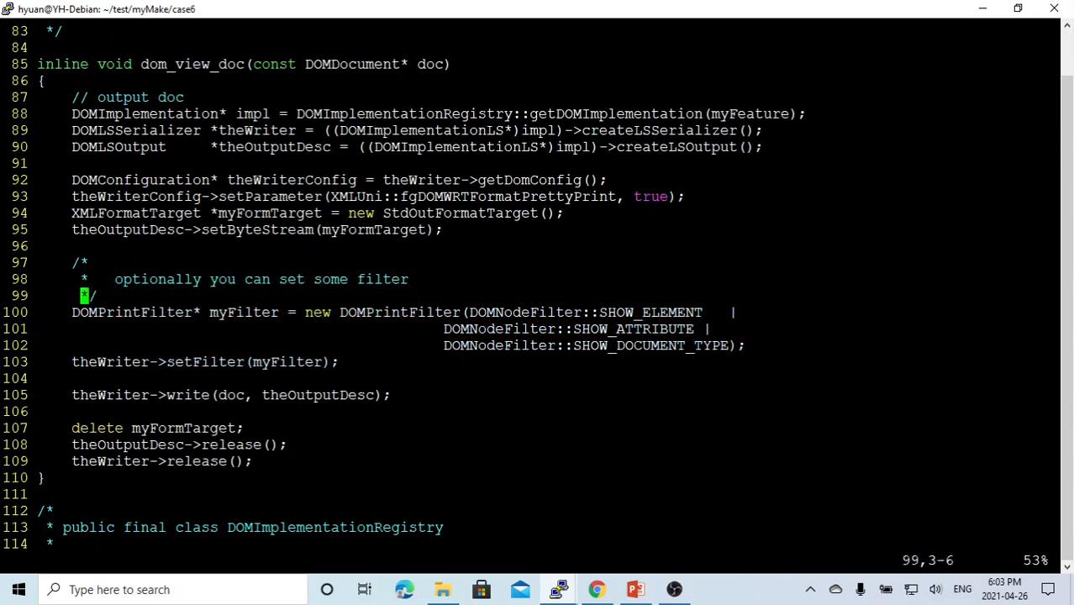
double_click(242, 311)
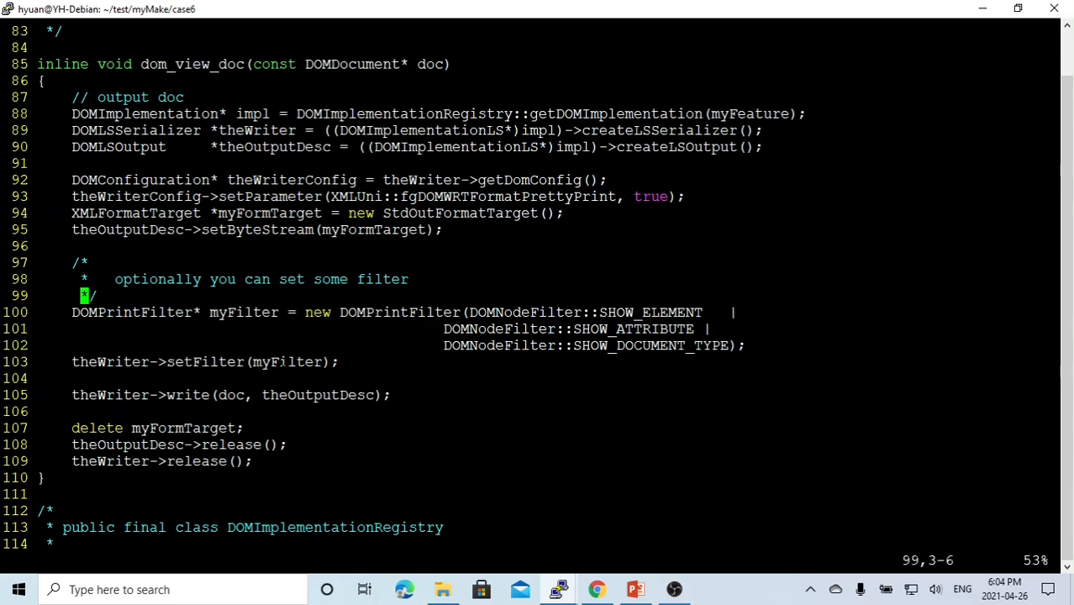
double_click(286, 361)
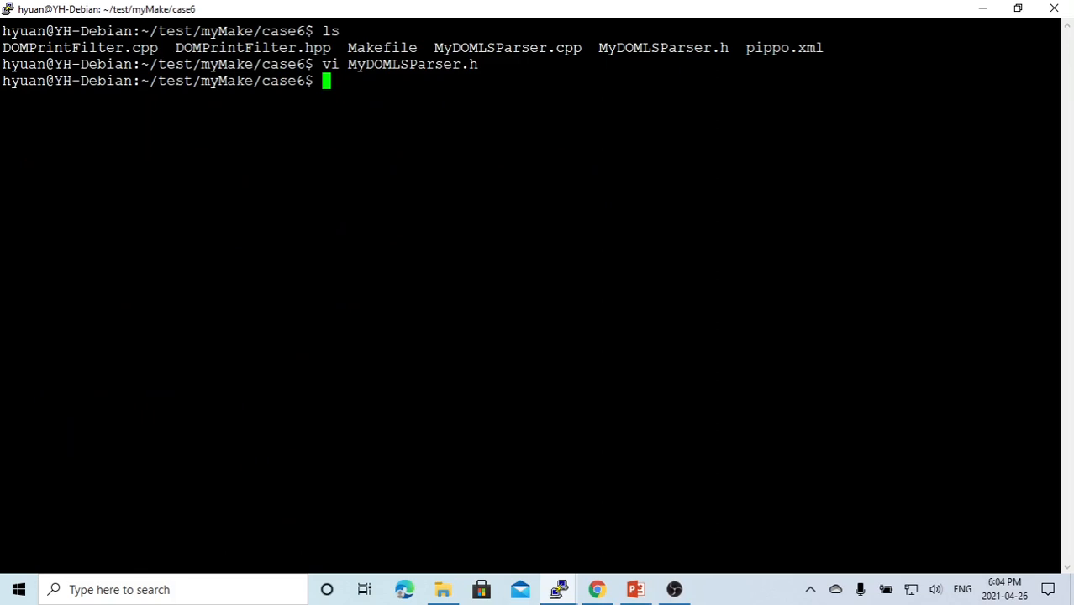
Open DOMPrintFilter.hpp in Vim to see the DOMLSSerializerFilter-derived class declaration
text(vi DOMPrintFilter.hpp)
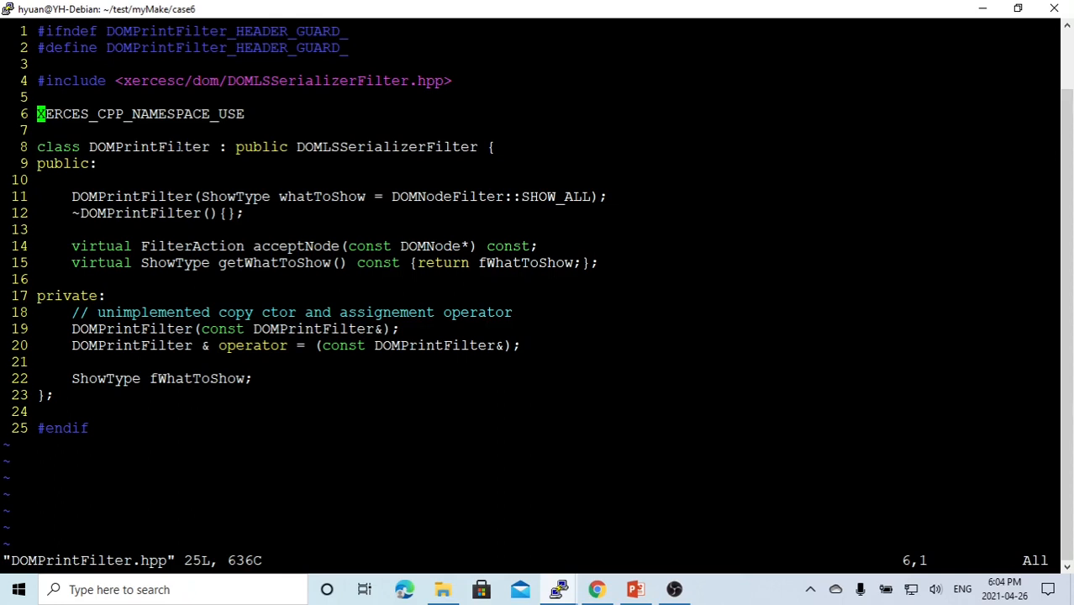
Highlight the DOMNode parameter and ELEMENT_NODE case in acceptNode, then review pippo.xml's unfiltered output
double_click(148, 146)
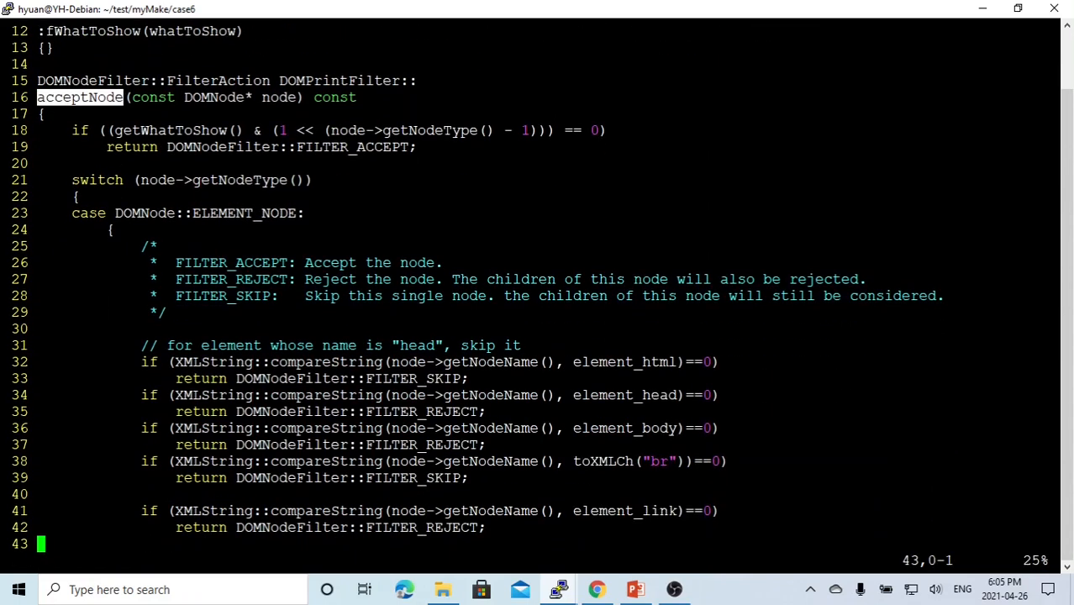
double_click(213, 95)
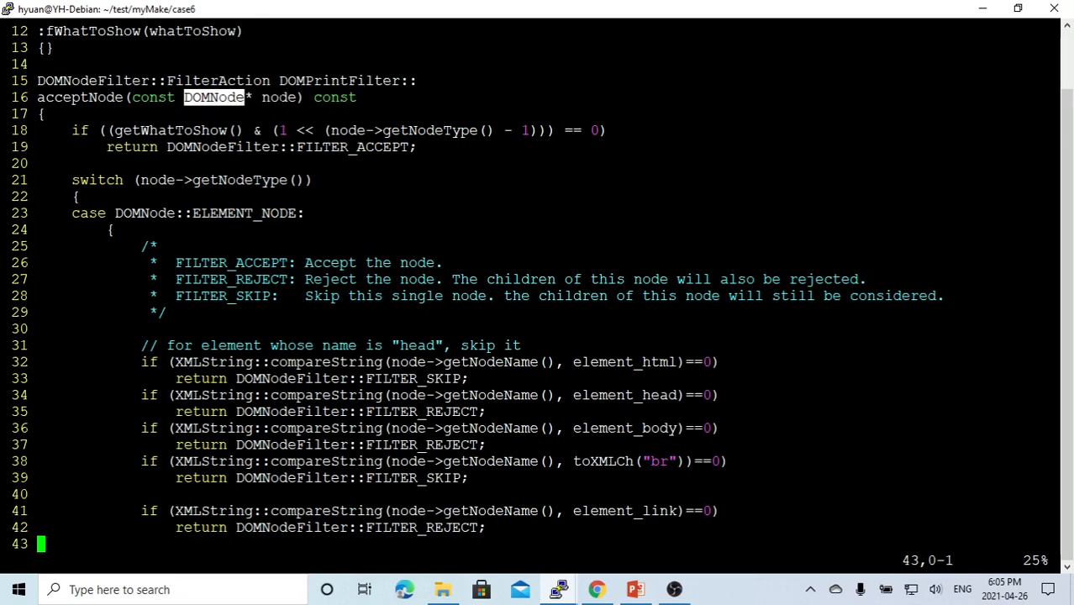
double_click(279, 96)
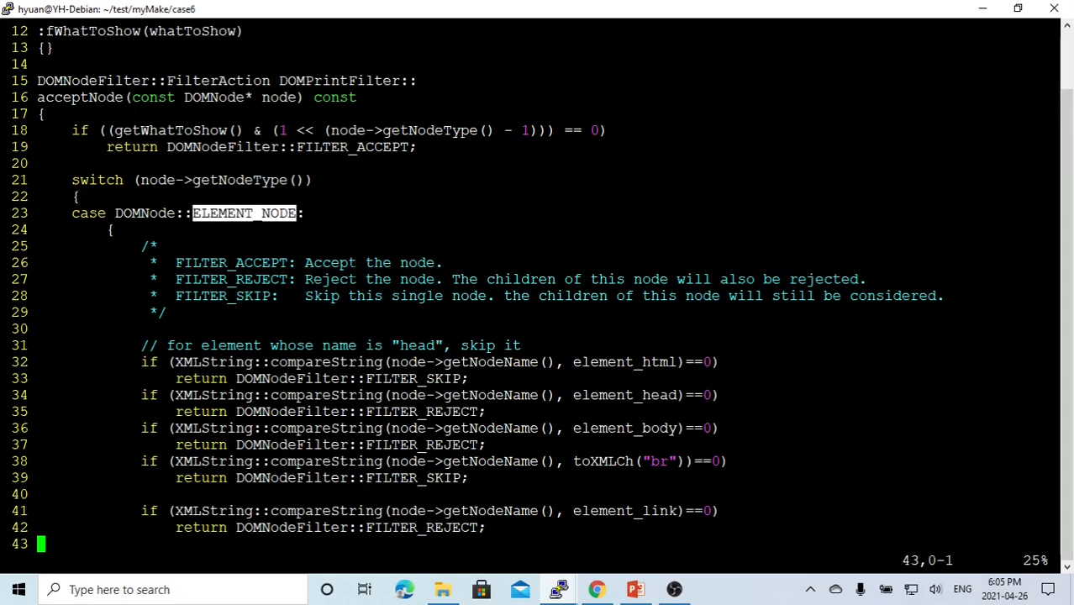
double_click(239, 178)
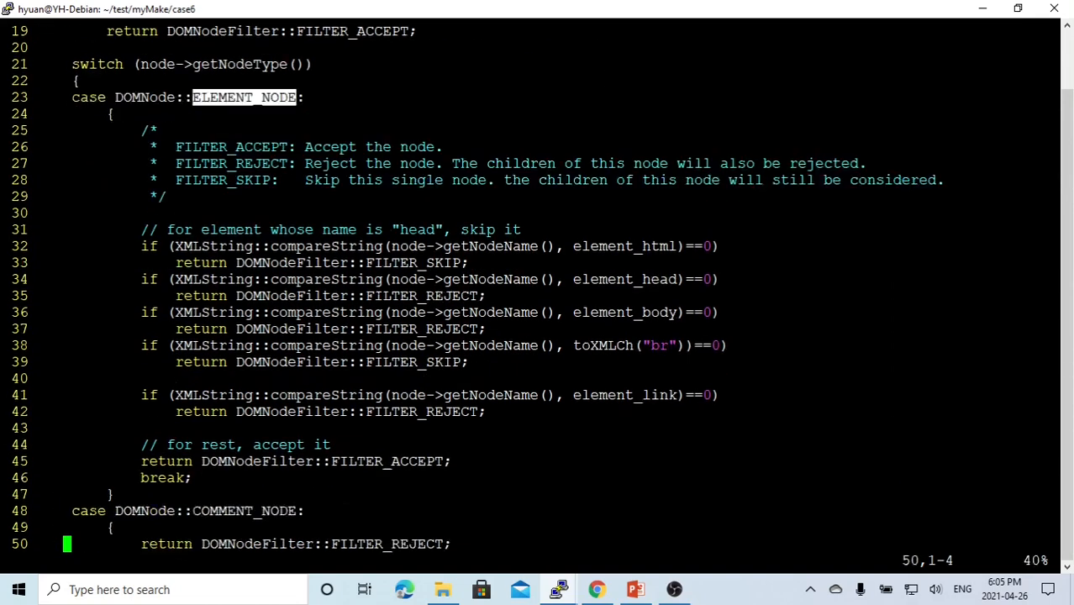
scroll(down, 3)
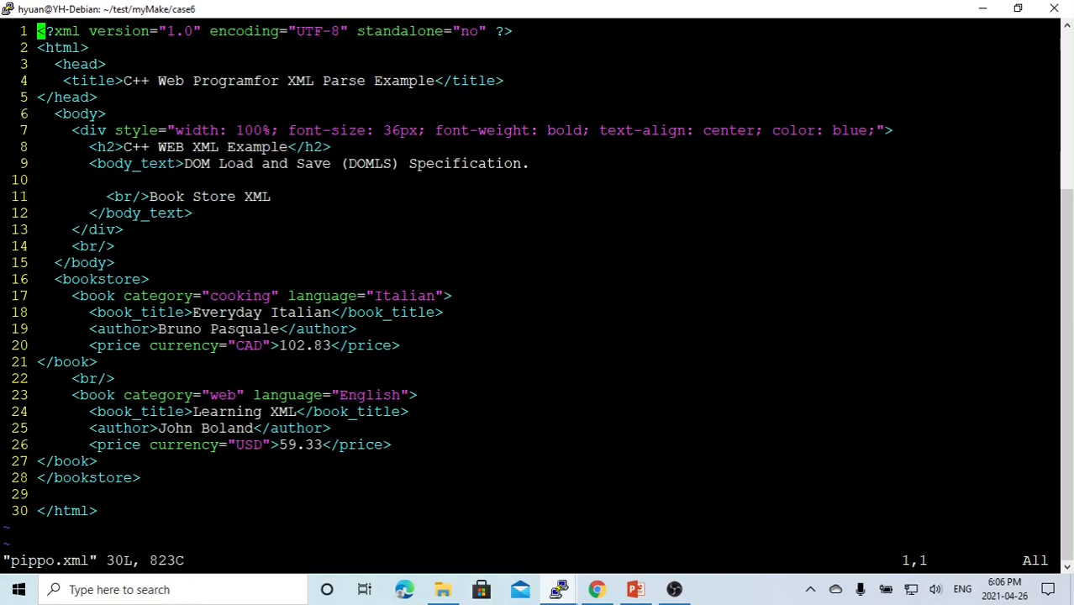
Return to DOMPrintFilter.cpp's acceptNode where the html rule returns FILTER_SKIP
double_click(64, 47)
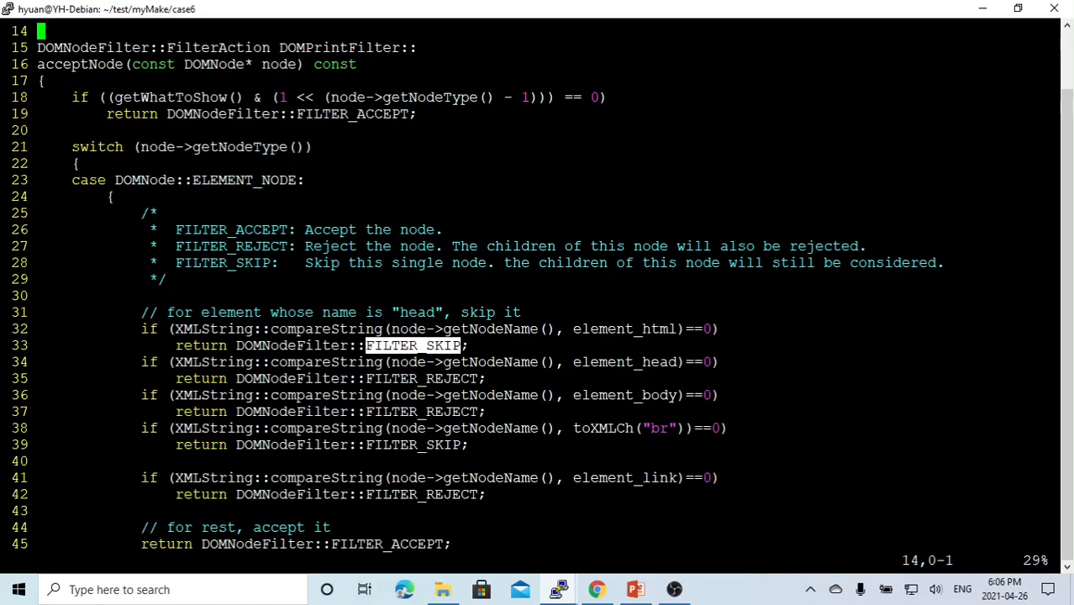
Highlight the FILTER_ACCEPT explanation and that skipped nodes' children are still considered
double_click(231, 229)
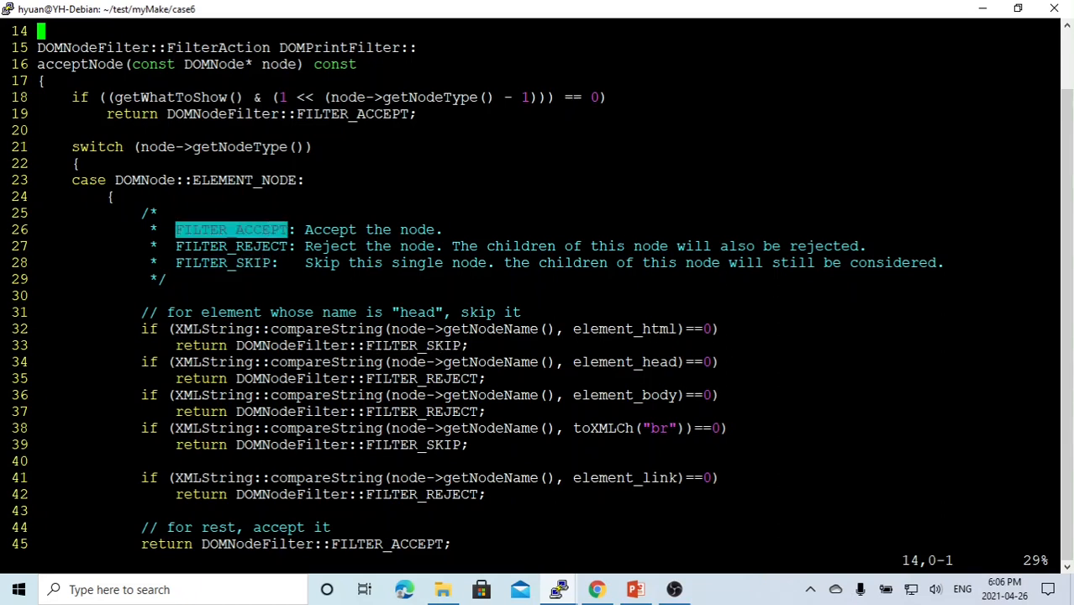
double_click(231, 245)
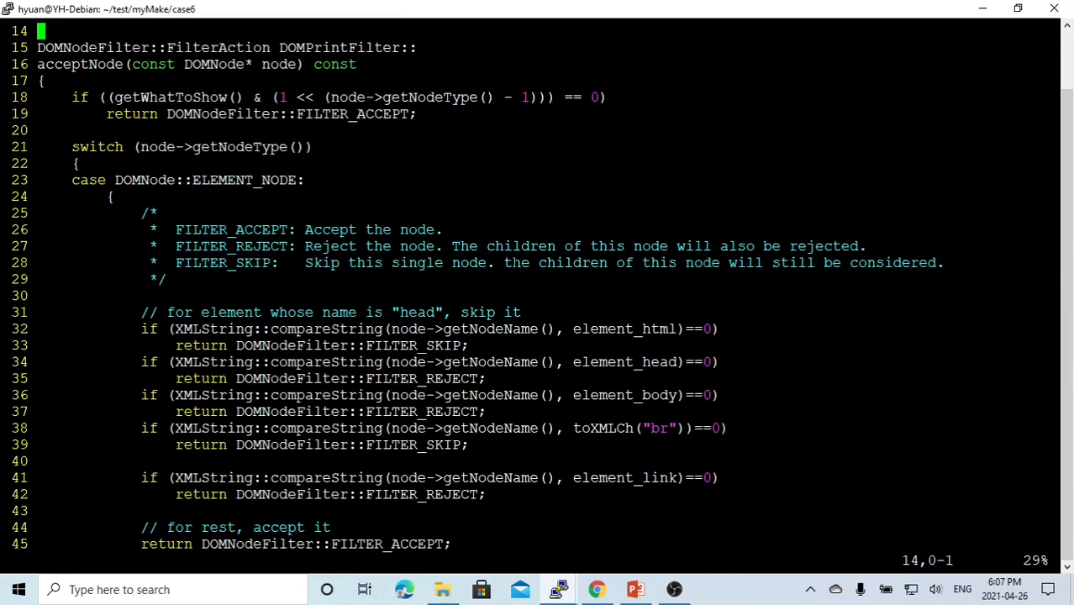
drag(504, 262, 807, 262)
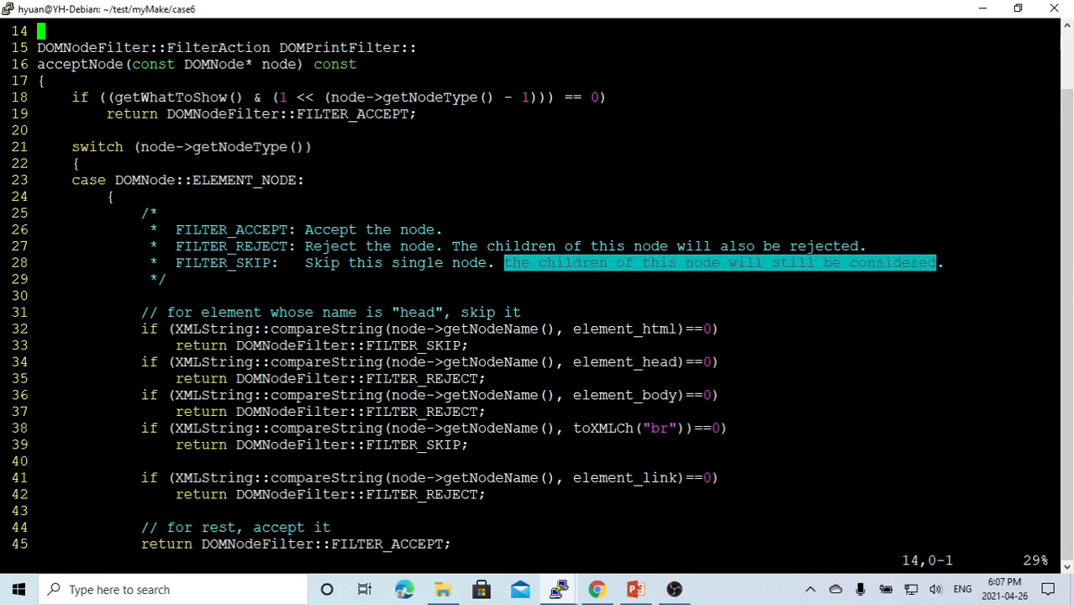
mouse_move(558, 588)
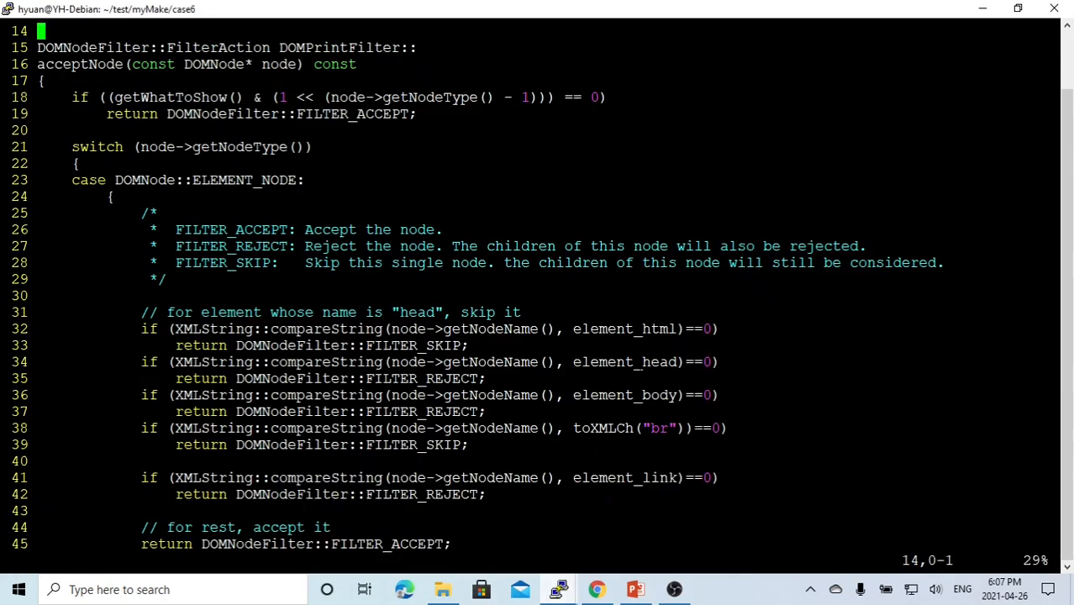
Highlight what FILTER_REJECT does to a node, then move on to rerunning MyDOMLSParser into pippo.xml
double_click(624, 362)
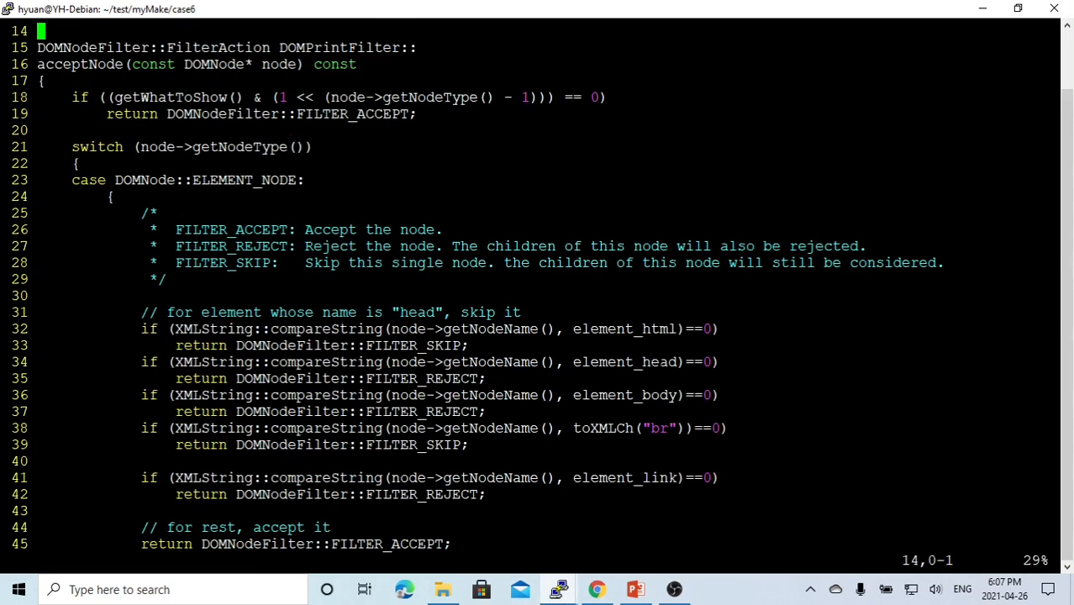
double_click(624, 361)
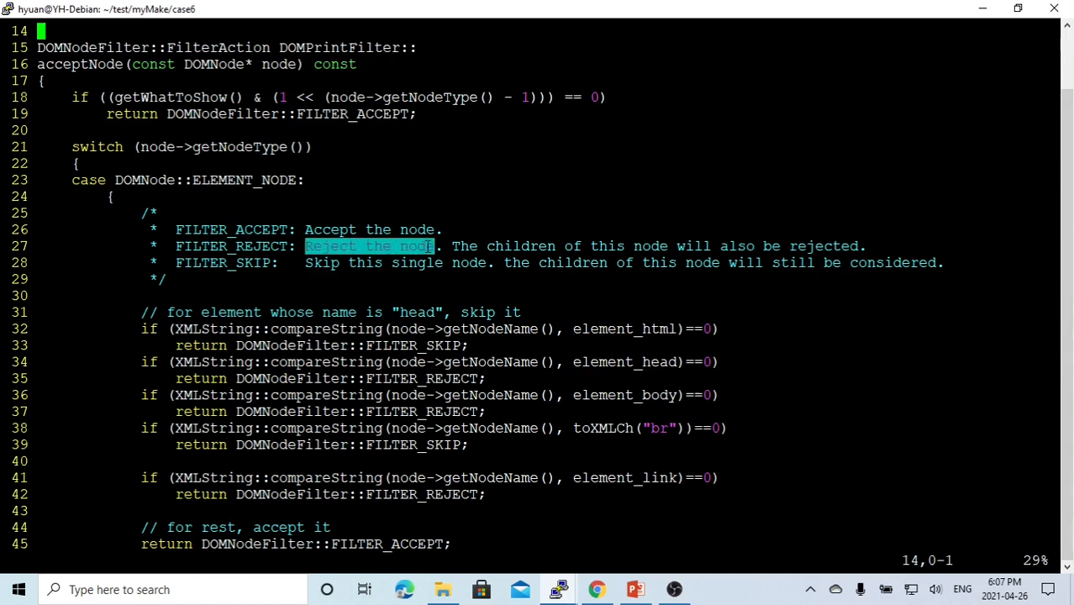
drag(306, 245, 672, 245)
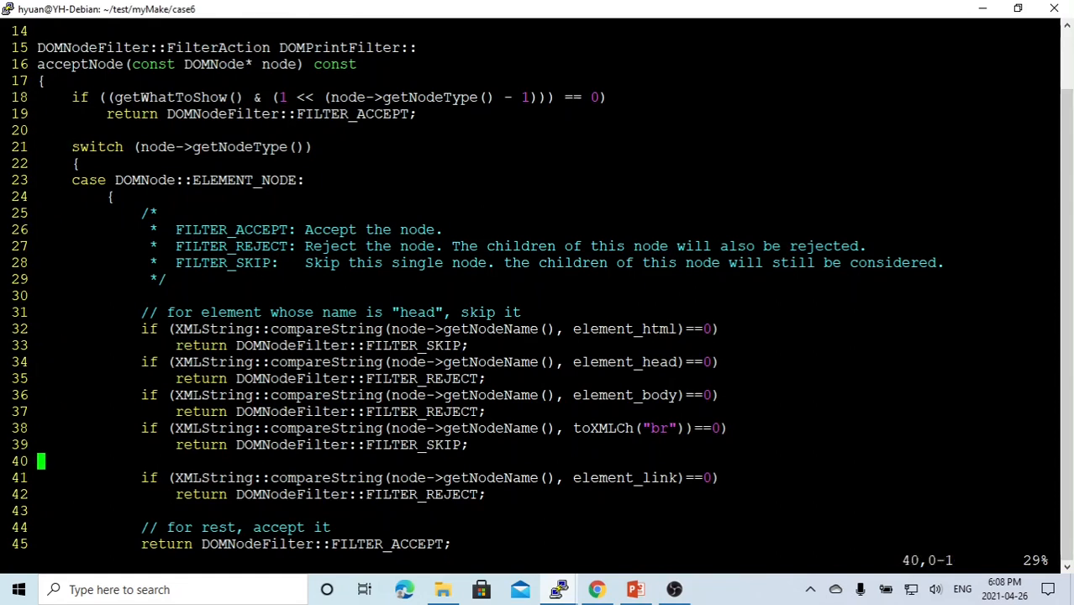
scroll(down, 3)
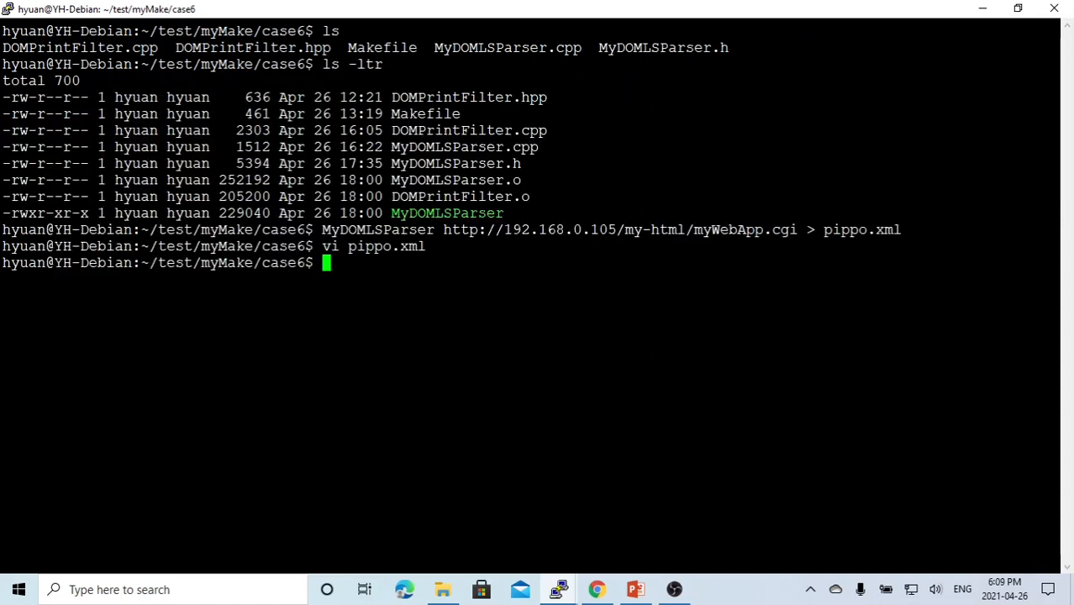
Rerun MyDOMLSParser on myWebApp.cgi appending to pippo.xml, then reopen pippo.xml in vi
text(vi pippo.xml)
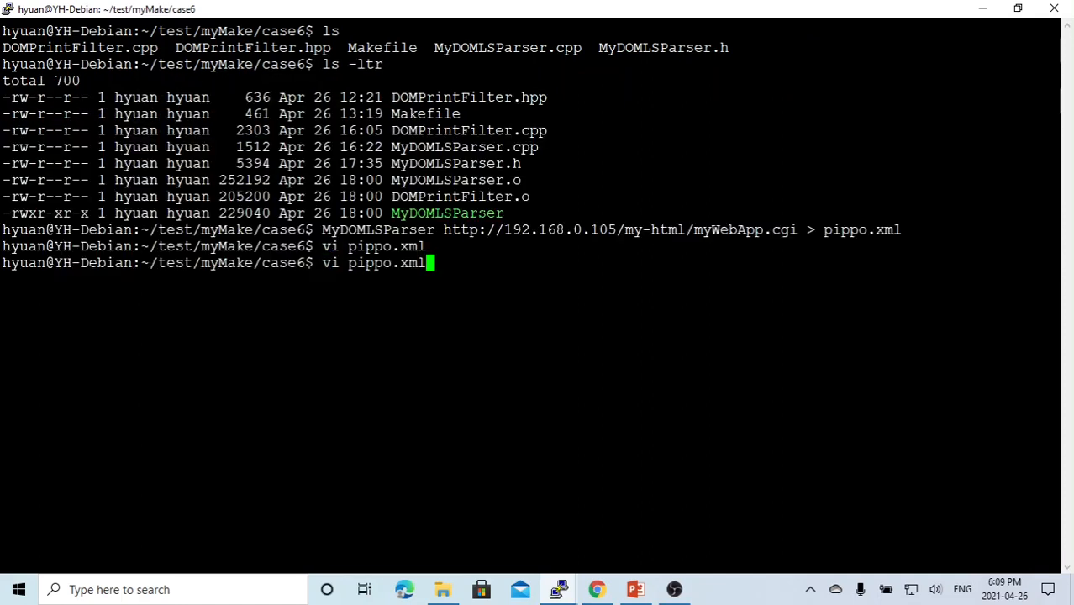
key(Up)
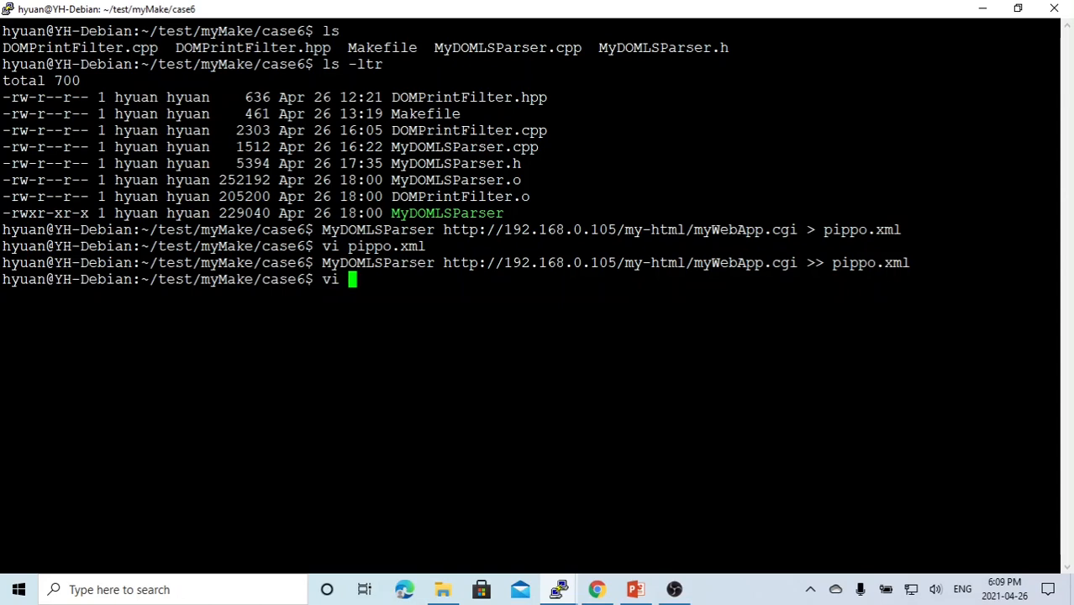
key(Return)
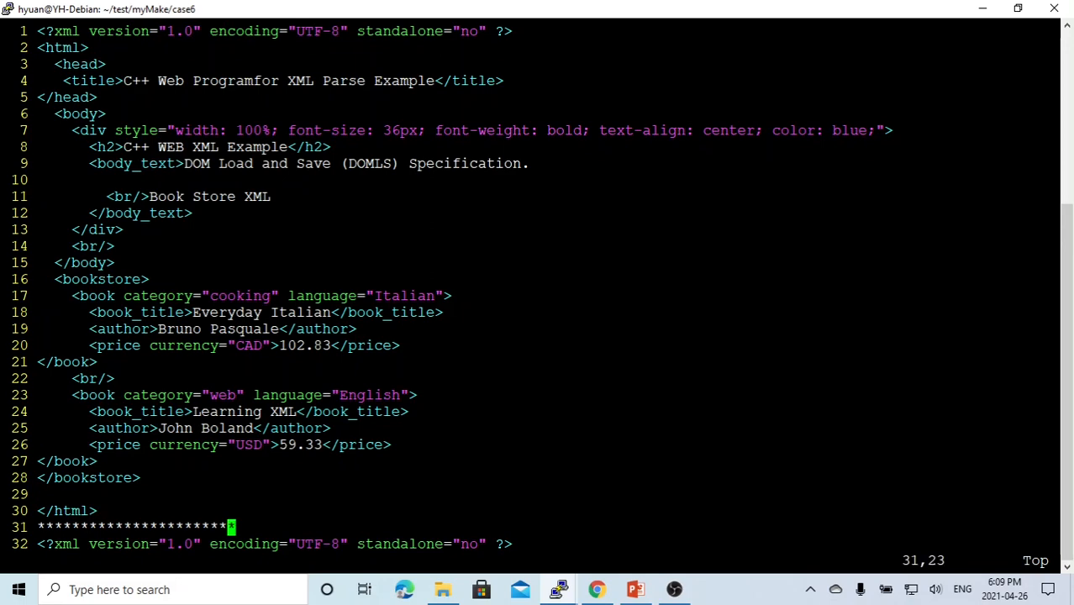
Review the appended bookstore-only block in pippo.xml, then bring the DOMLS slide show to the front
scroll(down, 3)
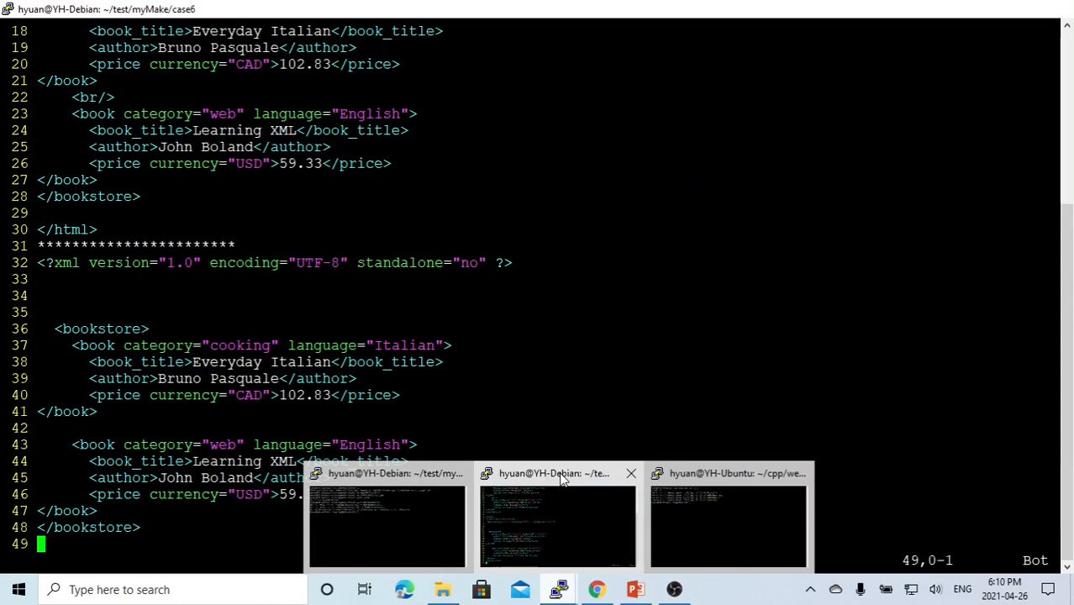
click(635, 588)
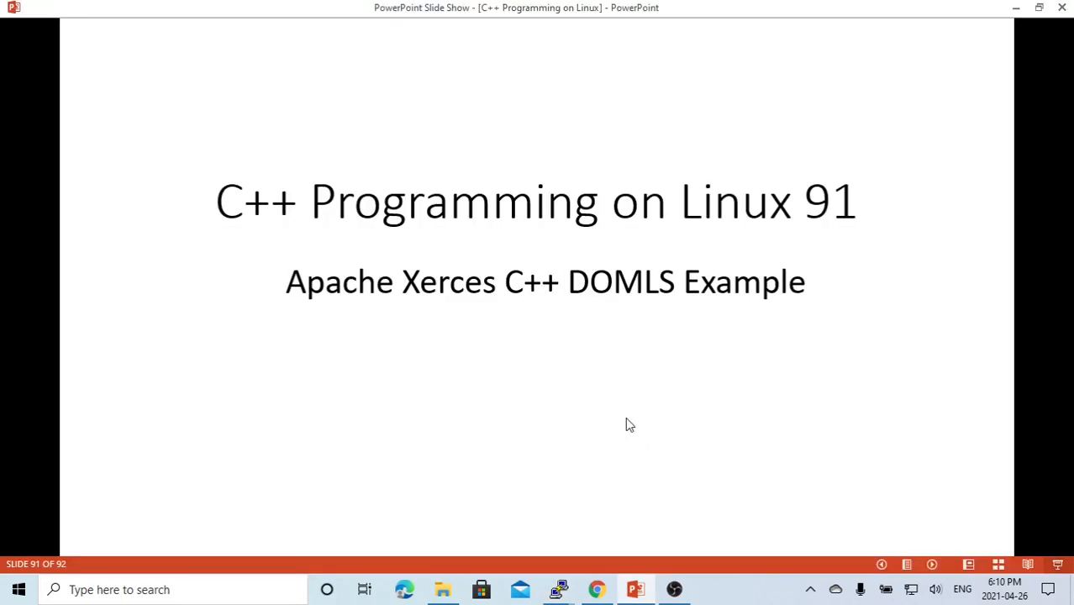